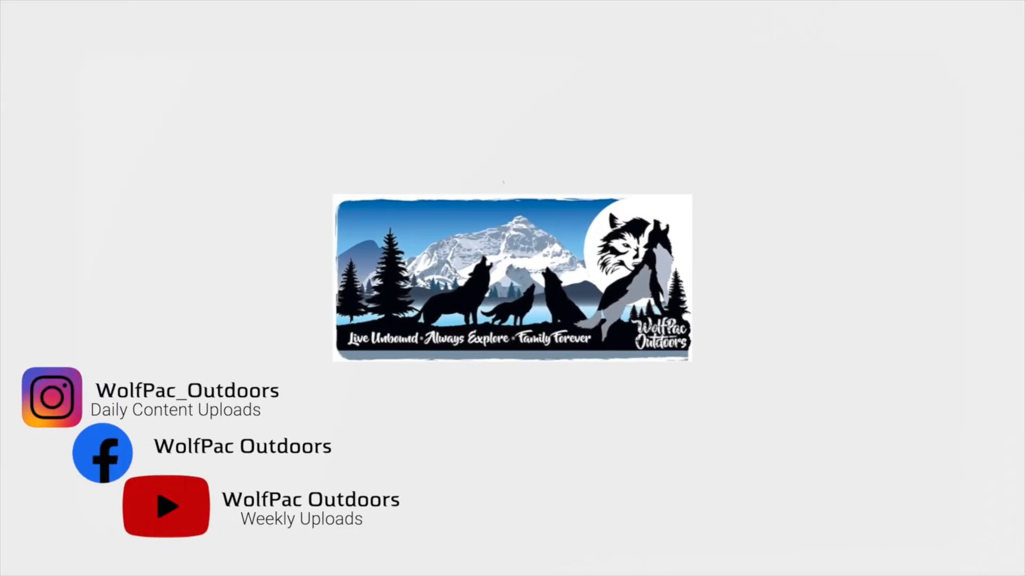
Step: Type 'pony express trail' as a web search in the browser address bar
{"action": "type", "text": "pony express trai"}
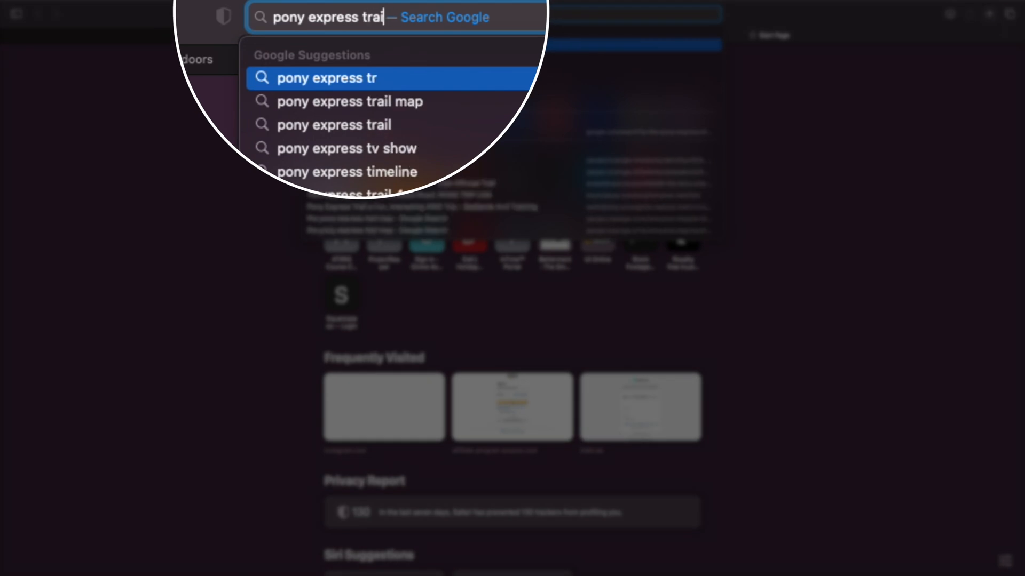
Step: Search for 'pony express trail map' and scroll through the Google results
{"action": "left_click", "coordinate": [350, 102]}
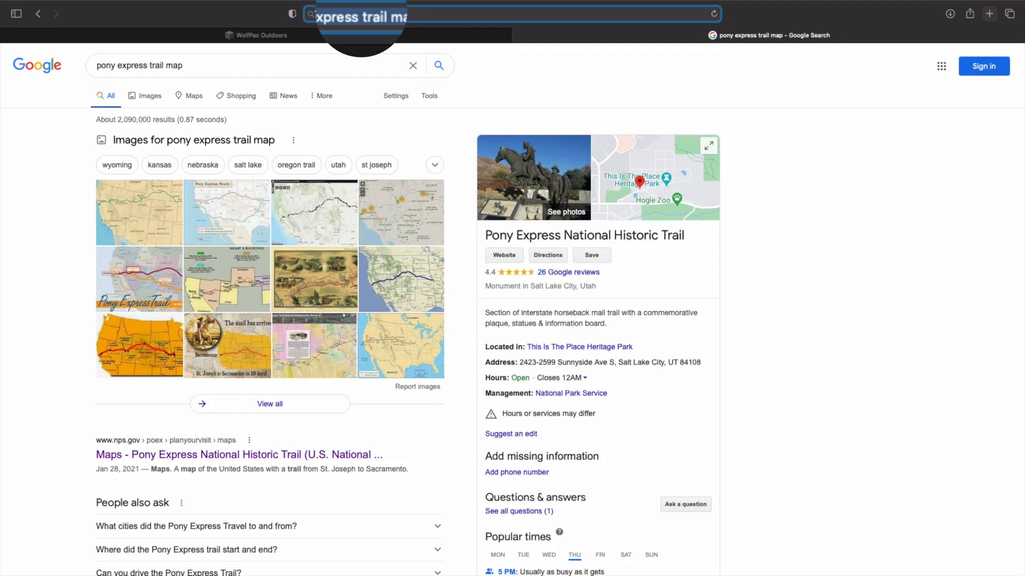
{"action": "scroll", "scroll_direction": "down", "scroll_amount": 3}
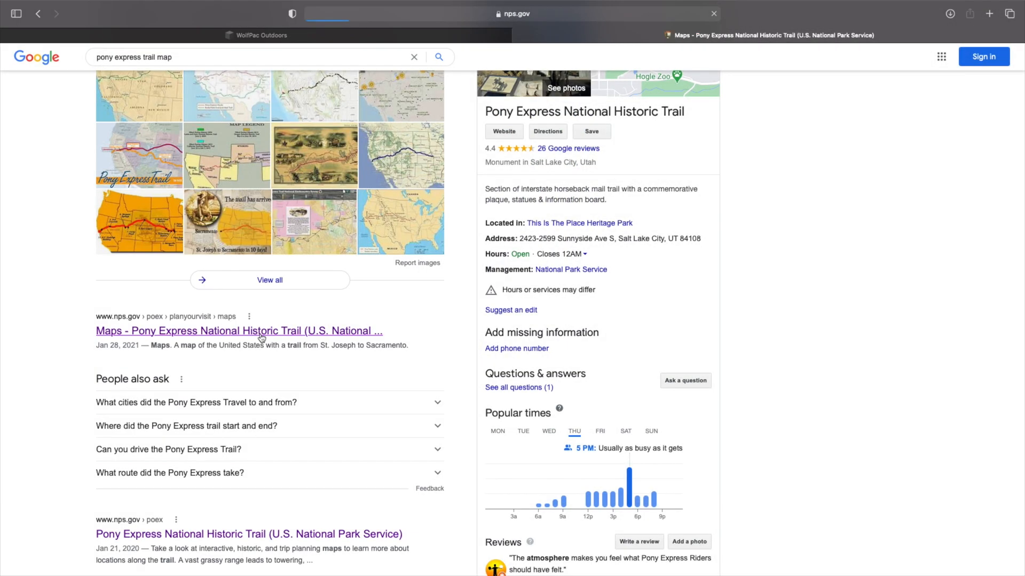
Step: Open the nps.gov Pony Express Maps page and follow its Interactive Trails Map Viewer link
{"action": "left_click", "coordinate": [239, 331]}
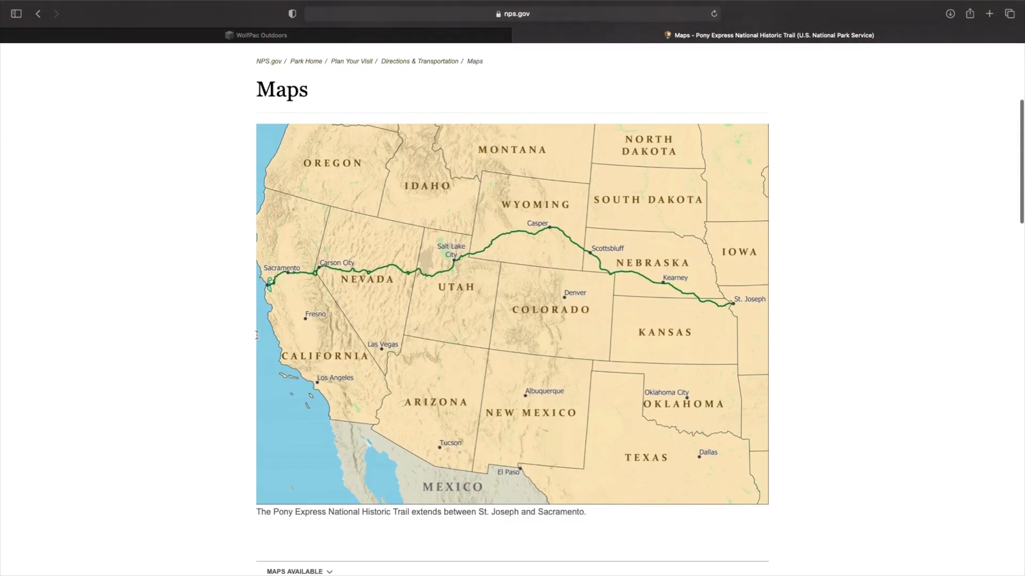
{"action": "scroll", "scroll_direction": "down", "scroll_amount": 3}
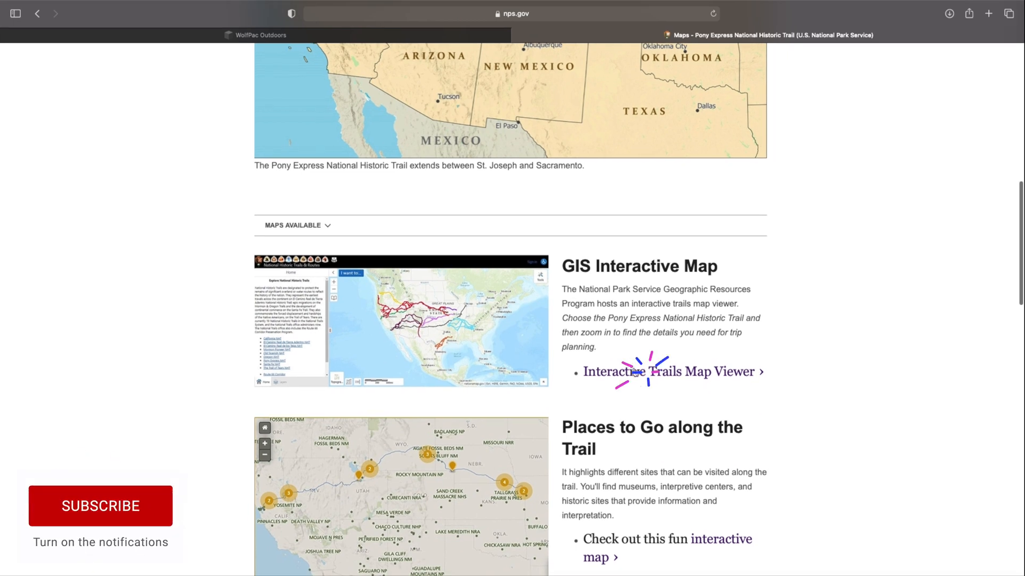
{"action": "left_click", "coordinate": [669, 372]}
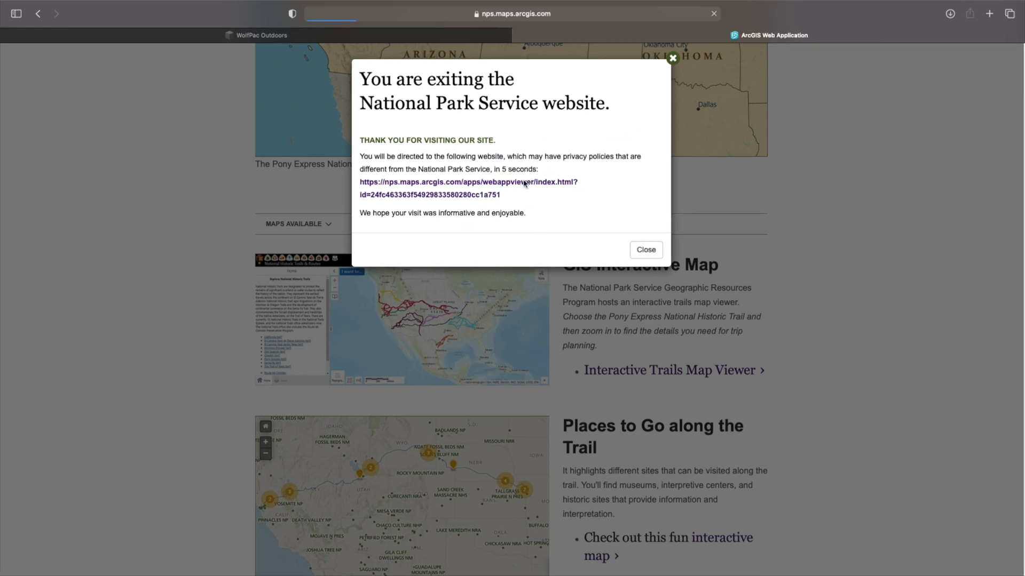
Step: Continue to the ArcGIS trails viewer and show the Pony Express NHT layer's item details
{"action": "left_click", "coordinate": [646, 250]}
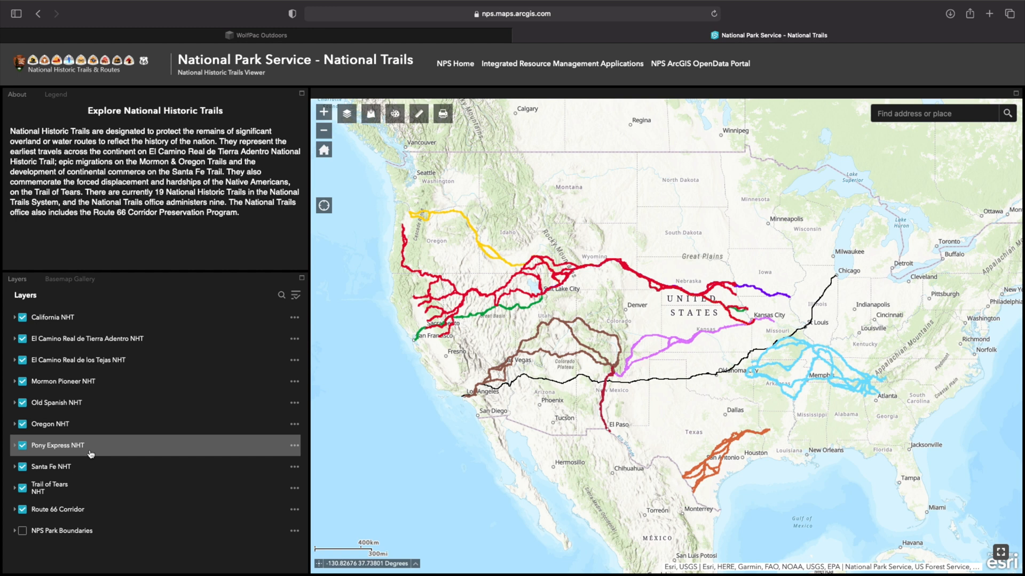
{"action": "left_click", "coordinate": [293, 446]}
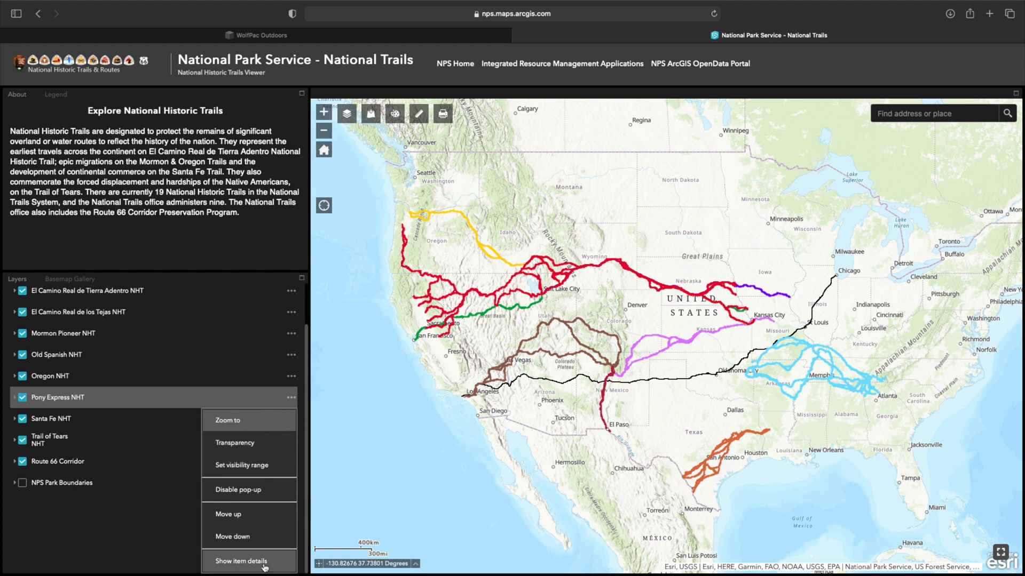
{"action": "left_click", "coordinate": [239, 561]}
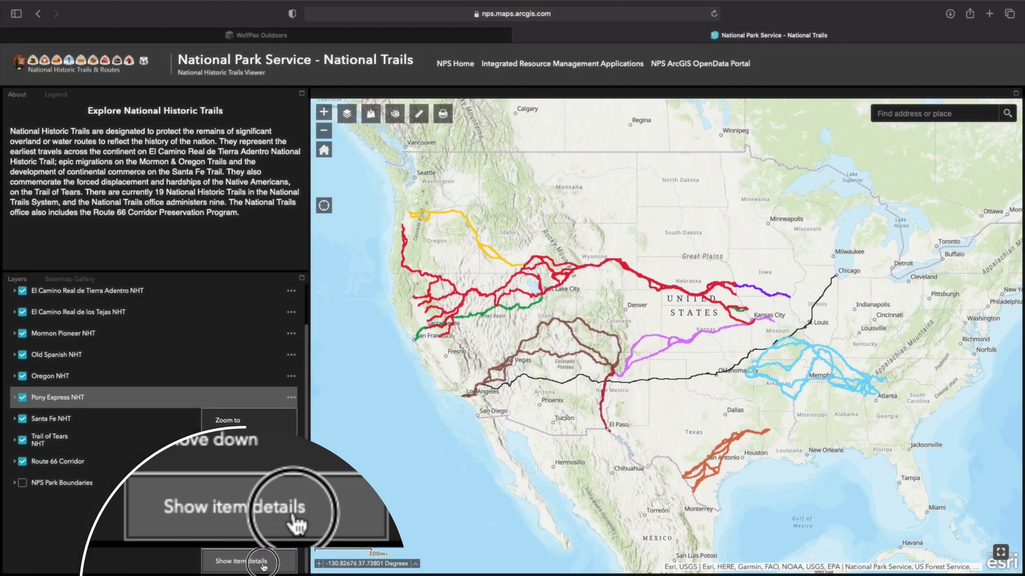
{"action": "left_click", "coordinate": [240, 507]}
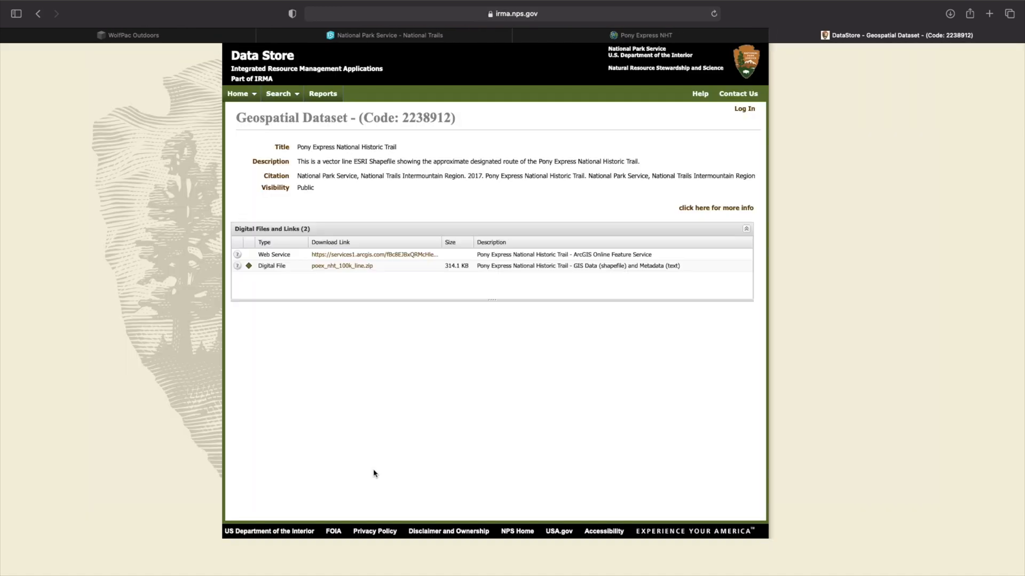
{"action": "mouse_move", "coordinate": [351, 274]}
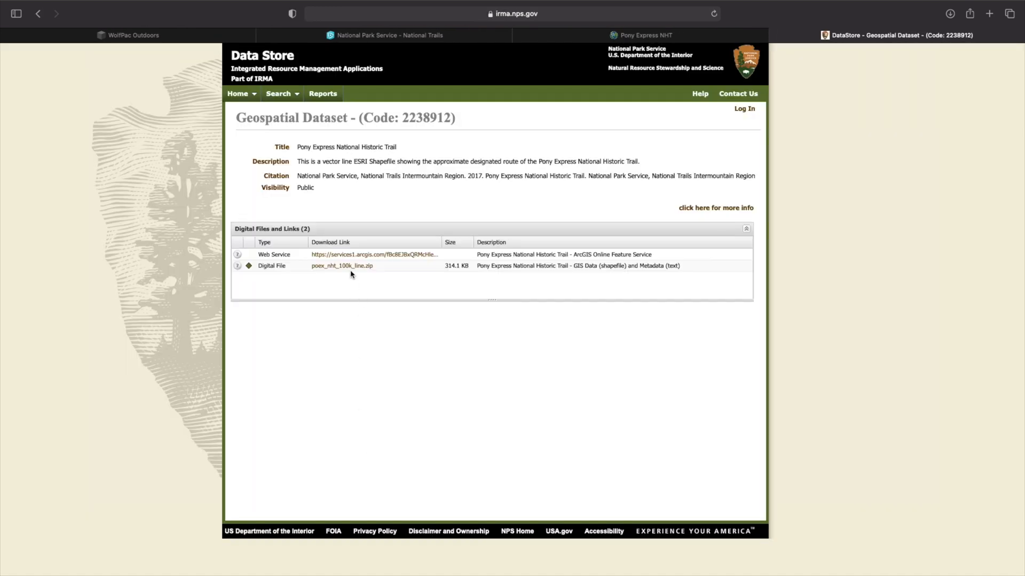
{"action": "mouse_move", "coordinate": [341, 265]}
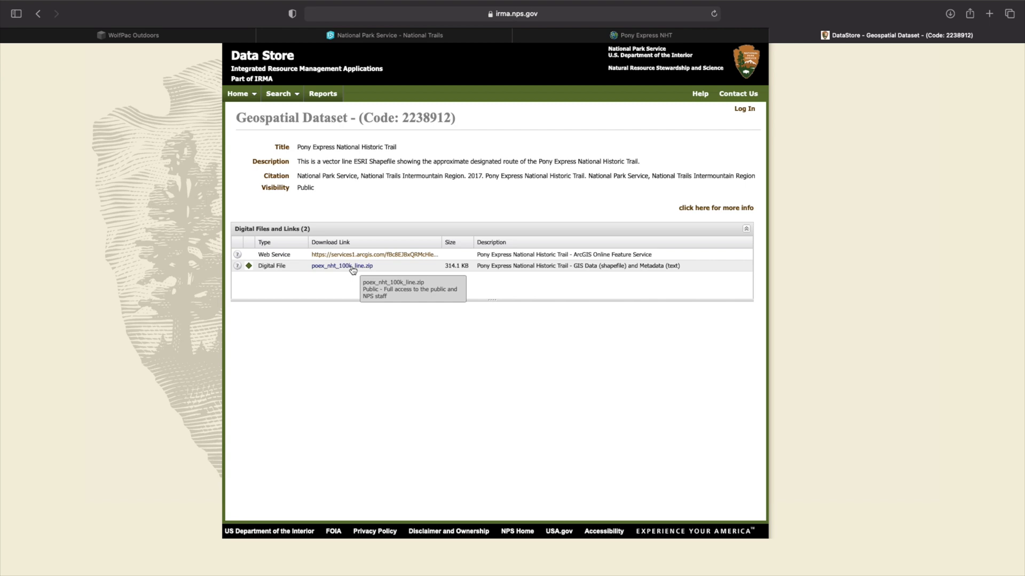
Step: Download poex_nht_100k_line.zip from the IRMA Data Store and open a new browser tab
{"action": "left_click", "coordinate": [340, 265]}
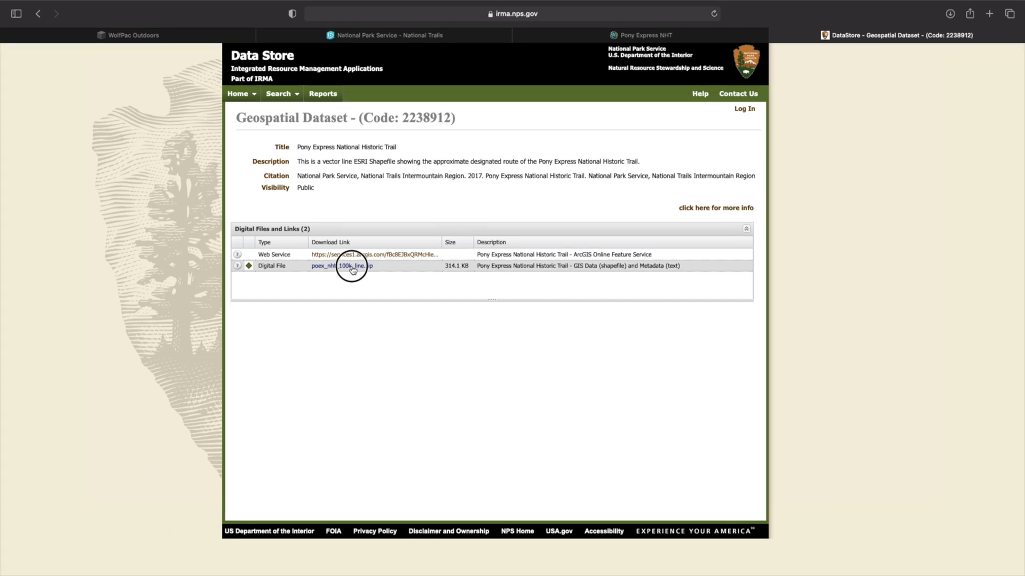
{"action": "left_click", "coordinate": [989, 13]}
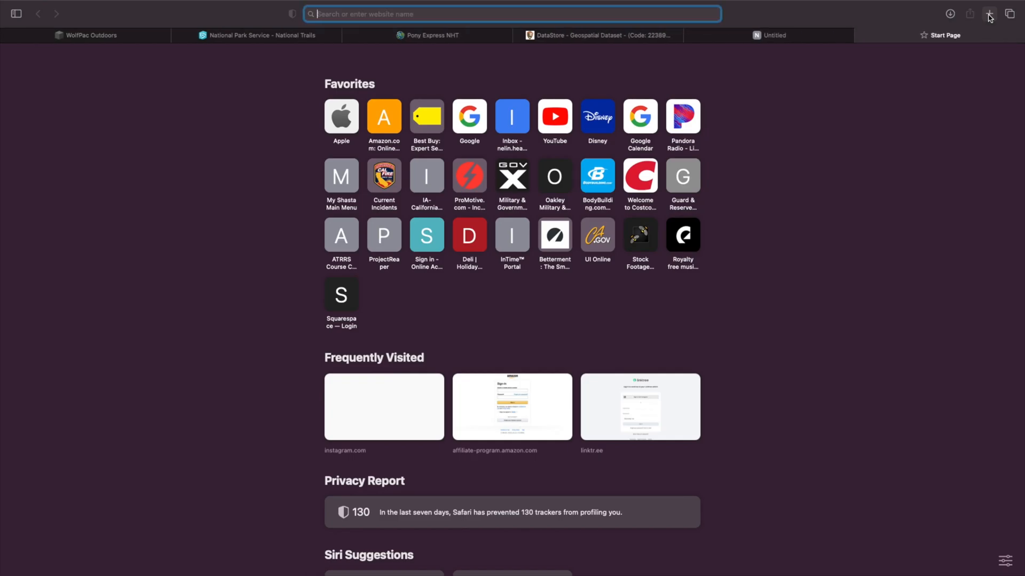
Step: Navigate to the Mapbox website in the new tab
{"action": "type", "text": "gaiagps.com"}
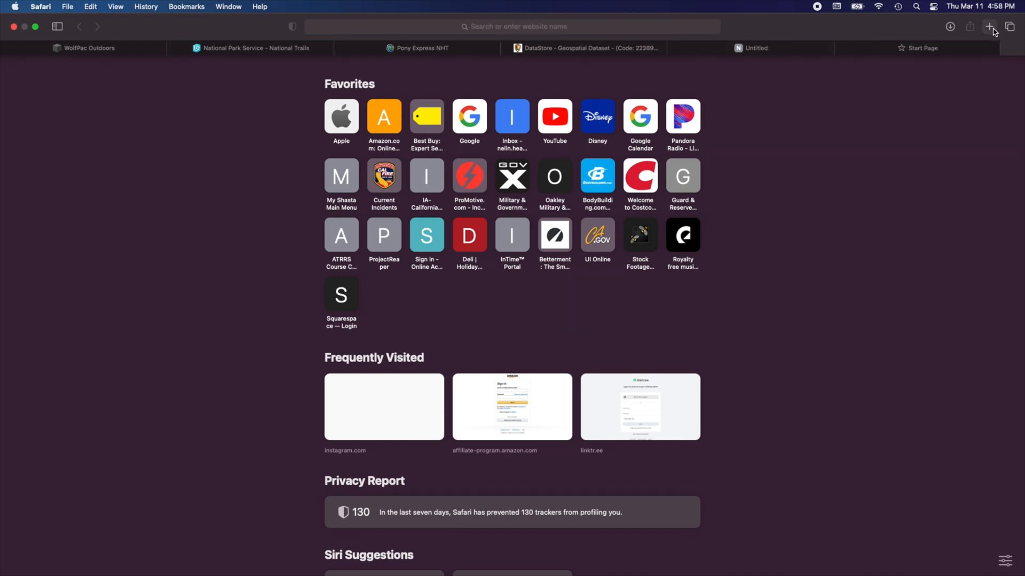
{"action": "type", "text": "mapbox.com"}
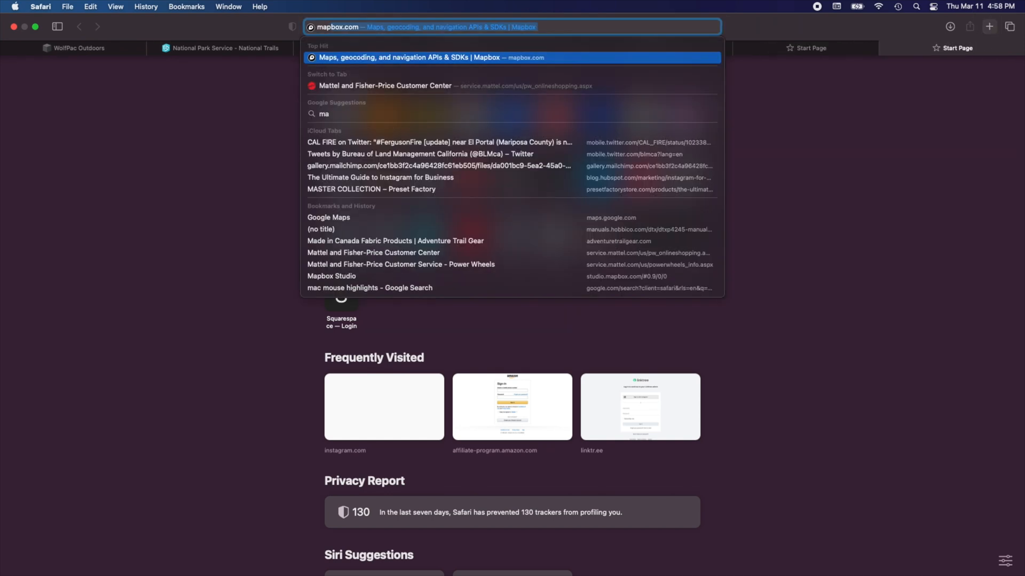
{"action": "left_click", "coordinate": [512, 58]}
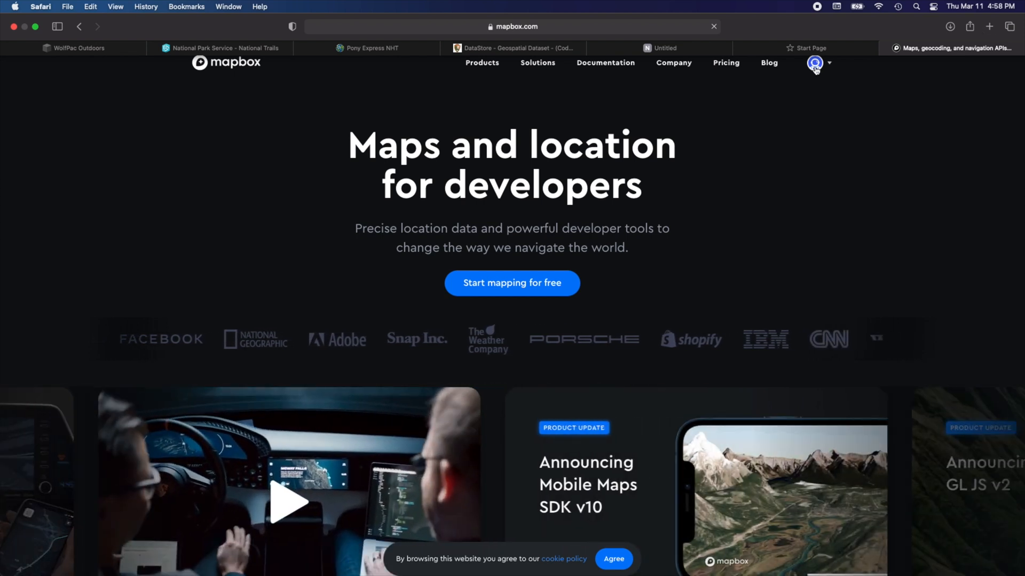
Step: Open Mapbox Studio from the signed-in account's avatar menu
{"action": "left_click", "coordinate": [815, 63]}
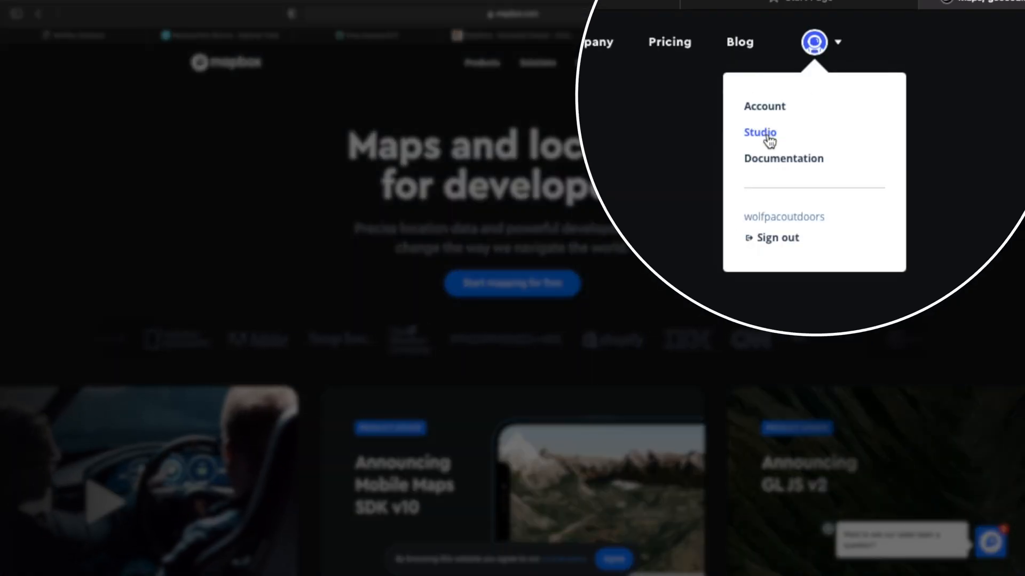
{"action": "left_click", "coordinate": [759, 133]}
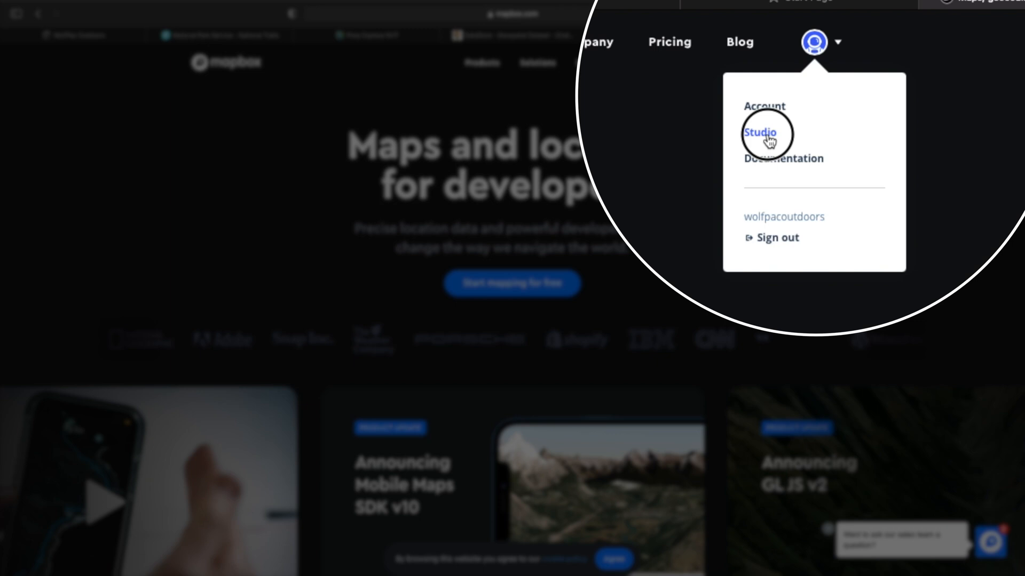
{"action": "left_click", "coordinate": [759, 133]}
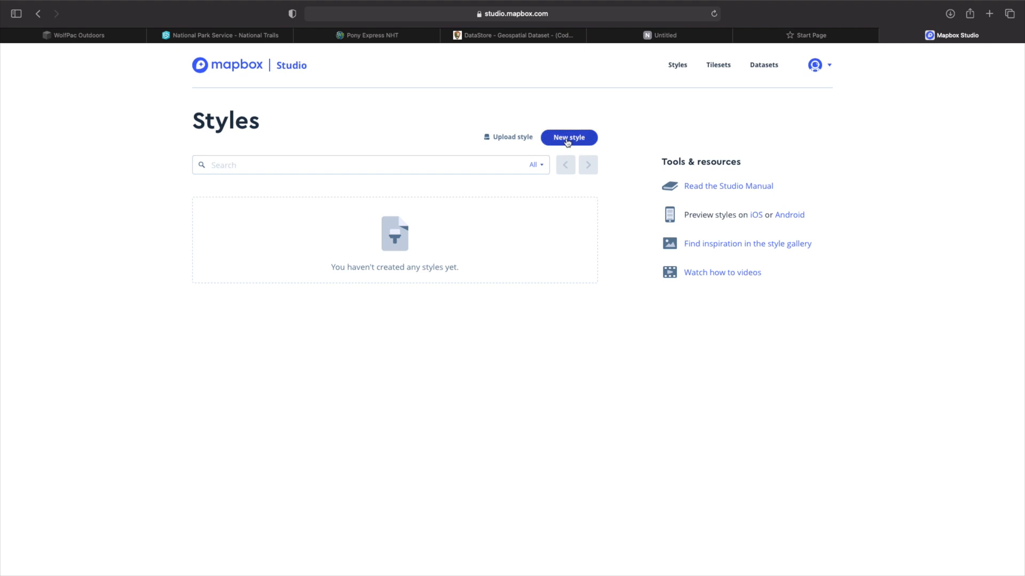
Step: Create a new Blank-template style, add a layer, and choose Upload data as its source
{"action": "left_click", "coordinate": [568, 137]}
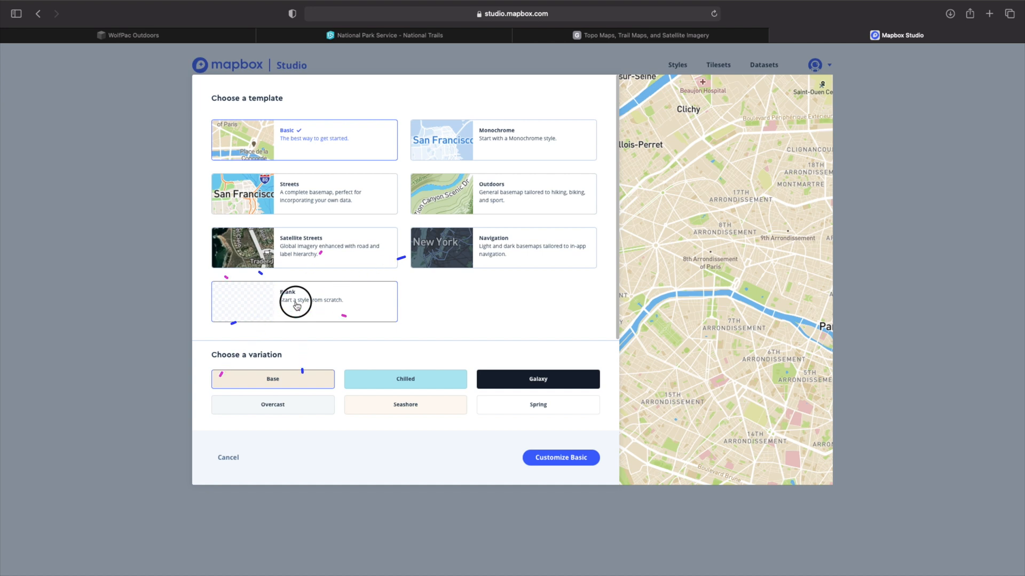
{"action": "left_click", "coordinate": [304, 301]}
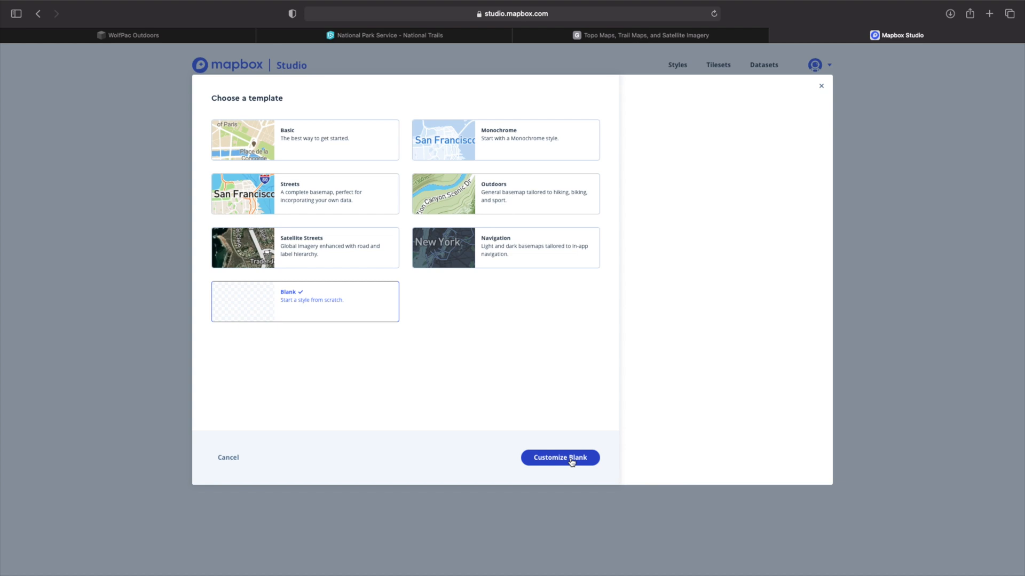
{"action": "left_click", "coordinate": [560, 458]}
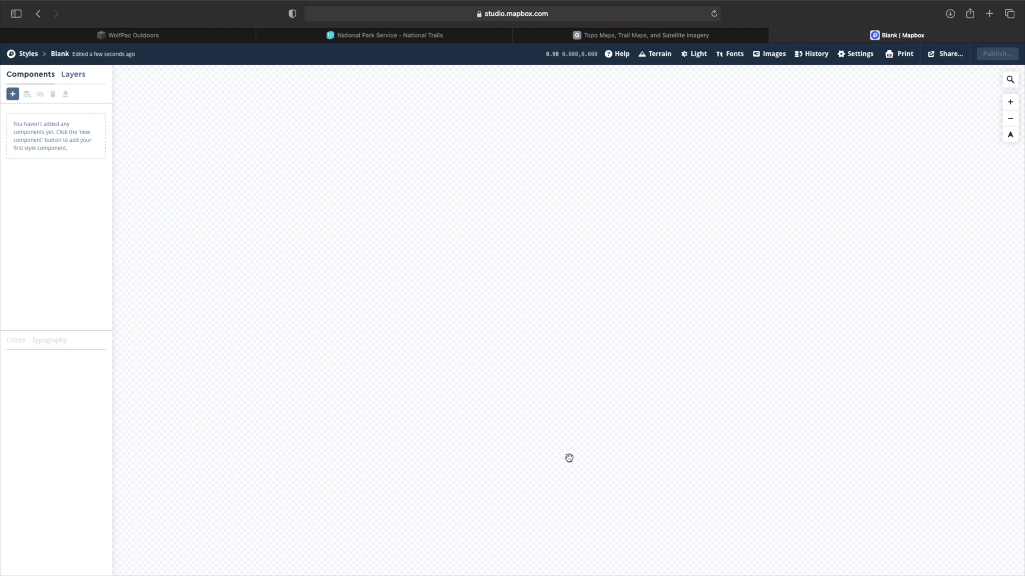
{"action": "mouse_move", "coordinate": [444, 378]}
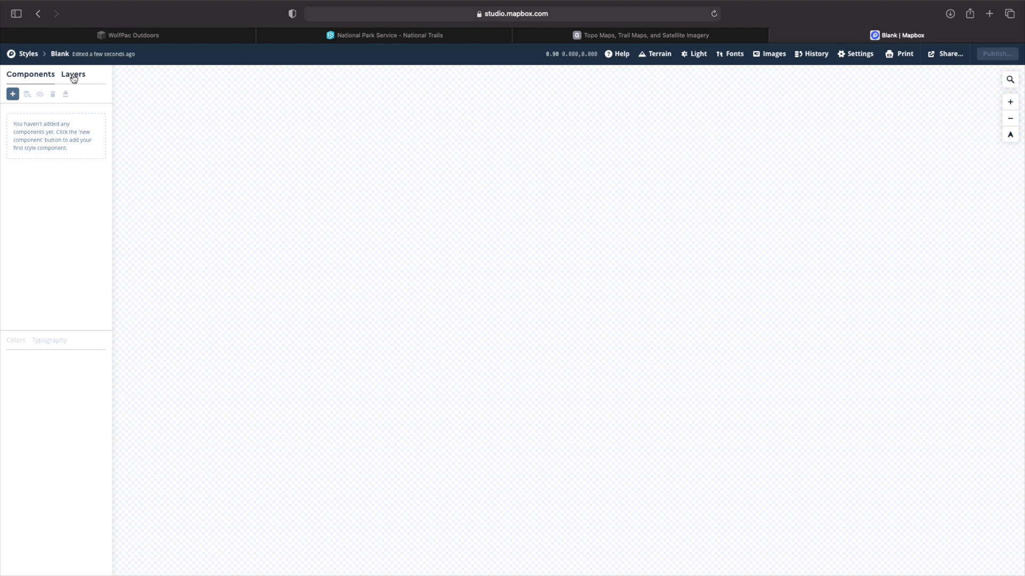
{"action": "left_click", "coordinate": [12, 93]}
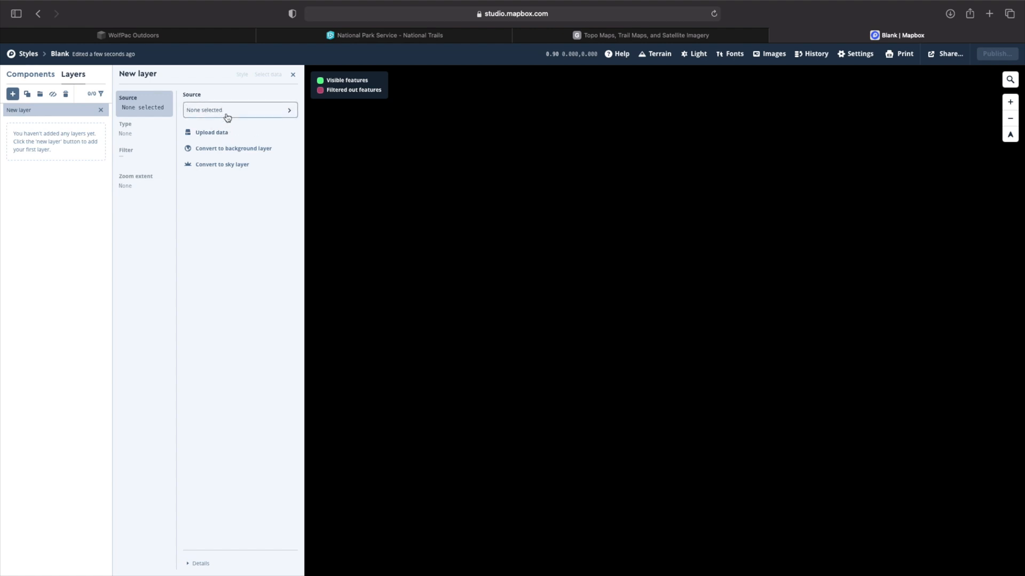
{"action": "mouse_move", "coordinate": [228, 131]}
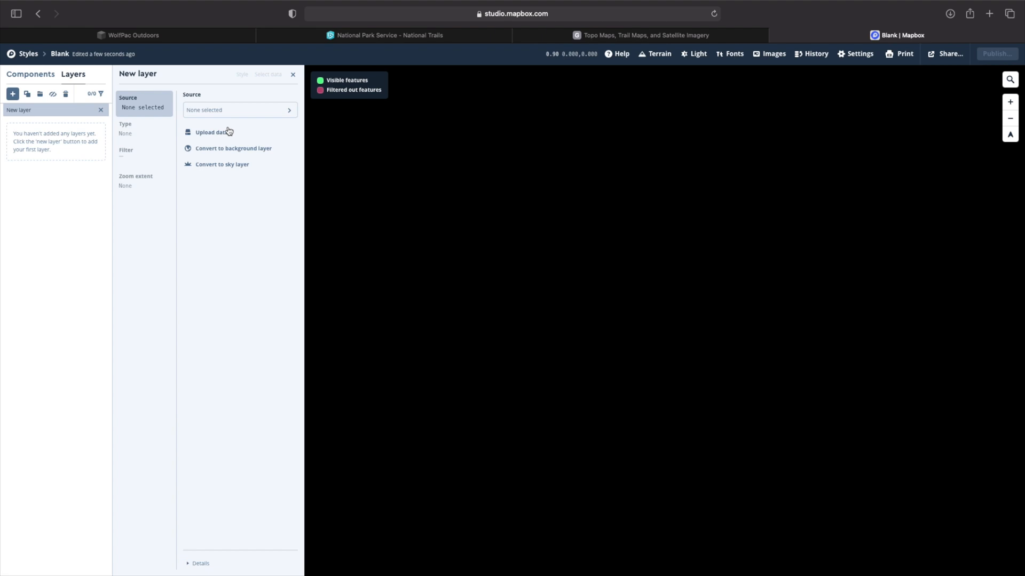
{"action": "left_click", "coordinate": [210, 132]}
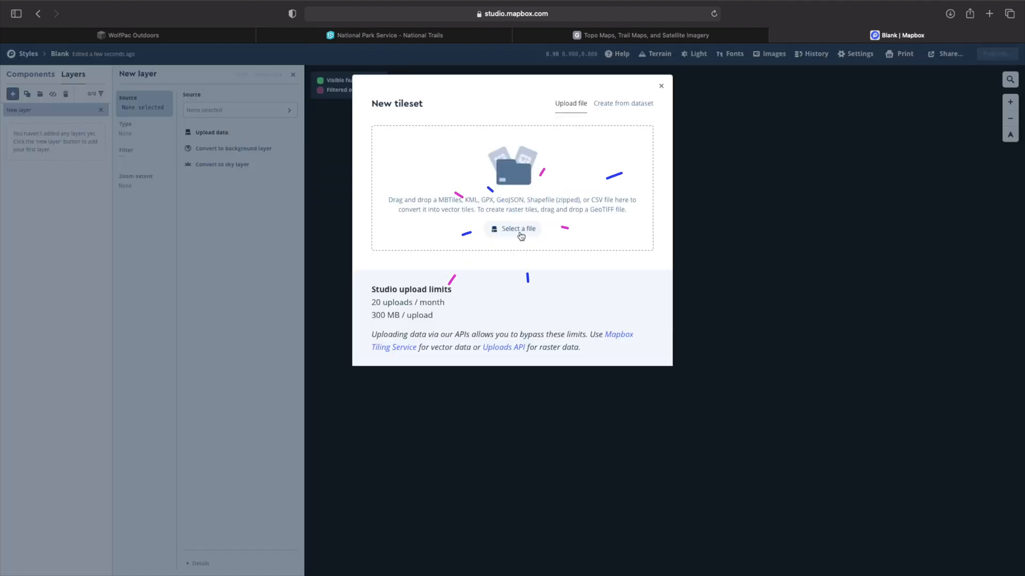
Step: Upload poex_nht_100k_line.zip from Downloads as a new tileset and confirm
{"action": "left_click", "coordinate": [517, 229]}
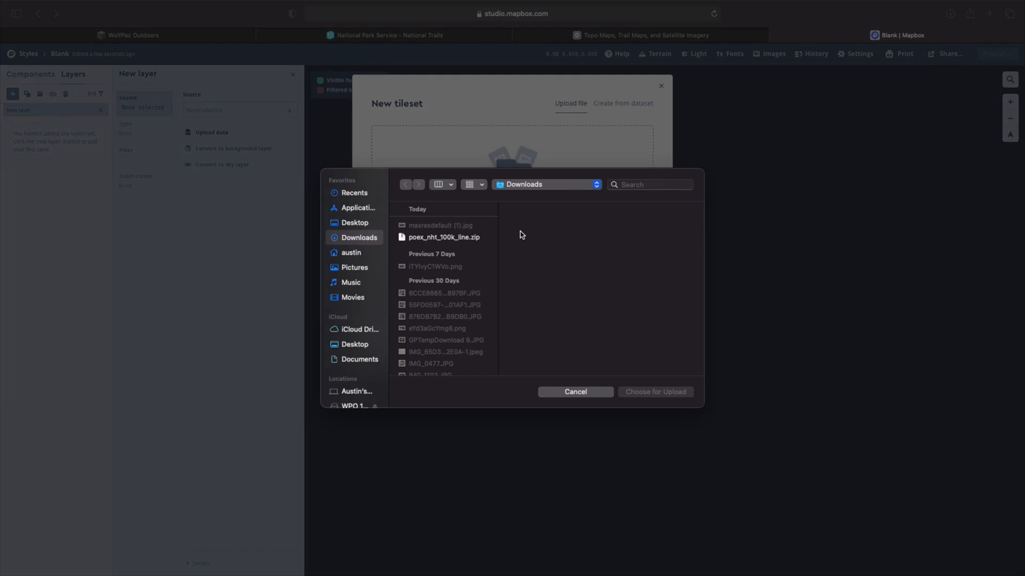
{"action": "left_click", "coordinate": [444, 237]}
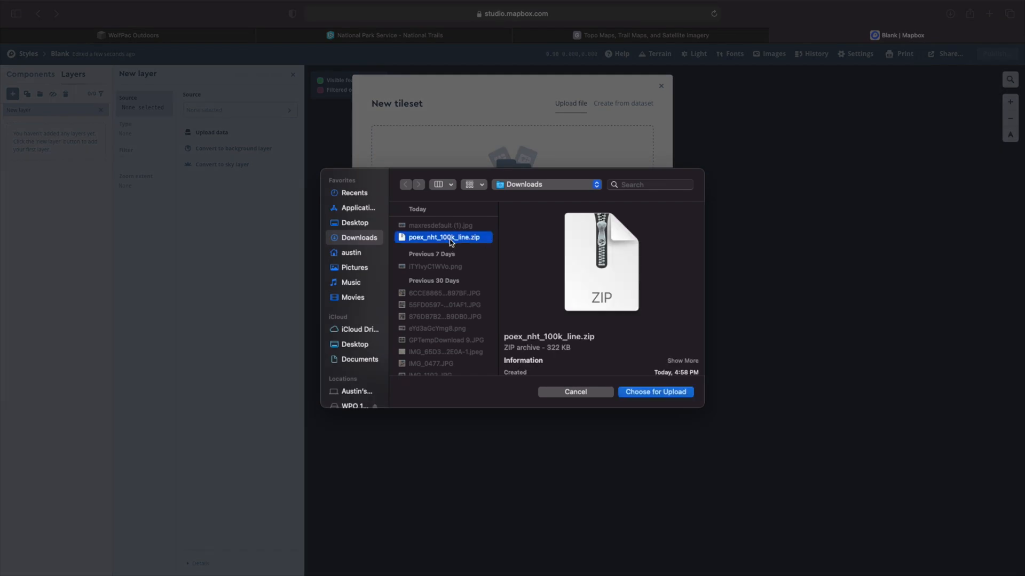
{"action": "left_click", "coordinate": [654, 392]}
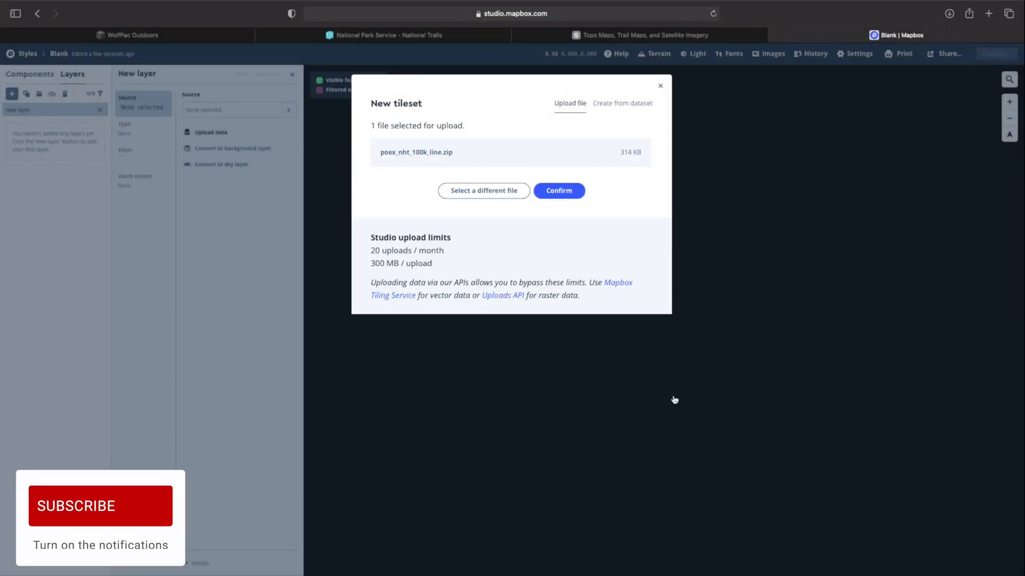
{"action": "left_click", "coordinate": [558, 190]}
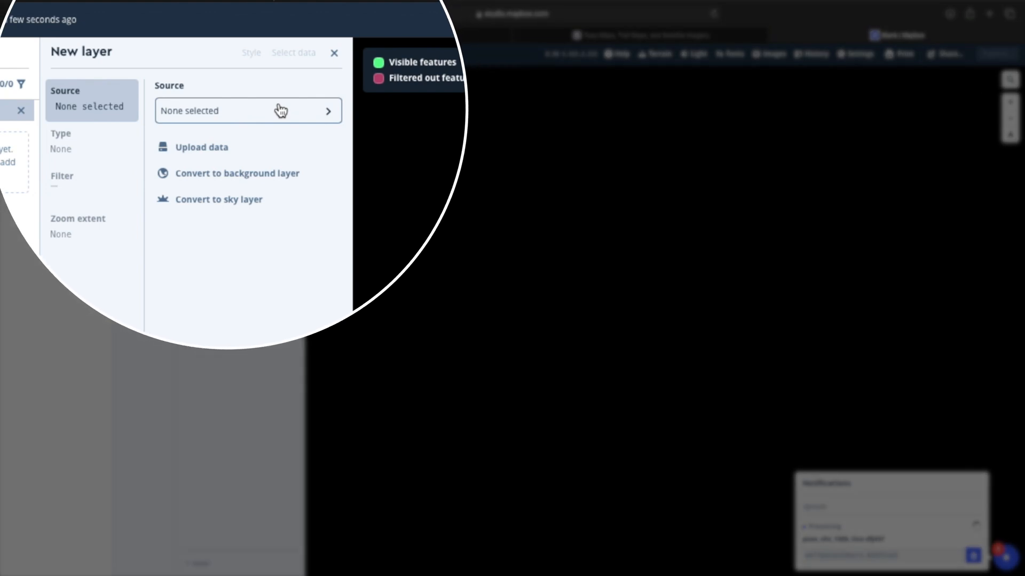
Step: Set the layer source to the poex_nht_100k_line-dfj45f line layer and pan to the trail
{"action": "left_click", "coordinate": [240, 110]}
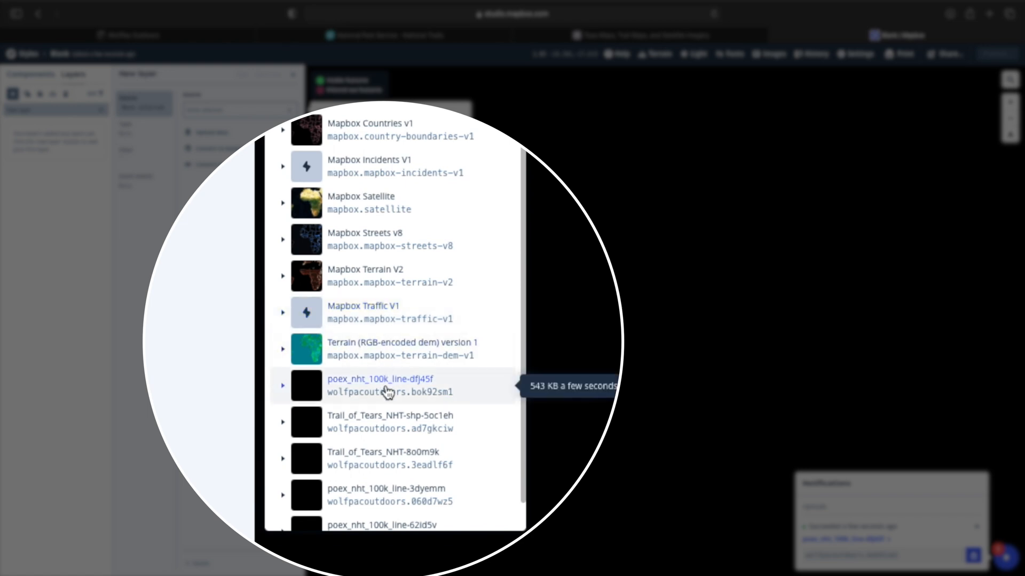
{"action": "left_click", "coordinate": [387, 386]}
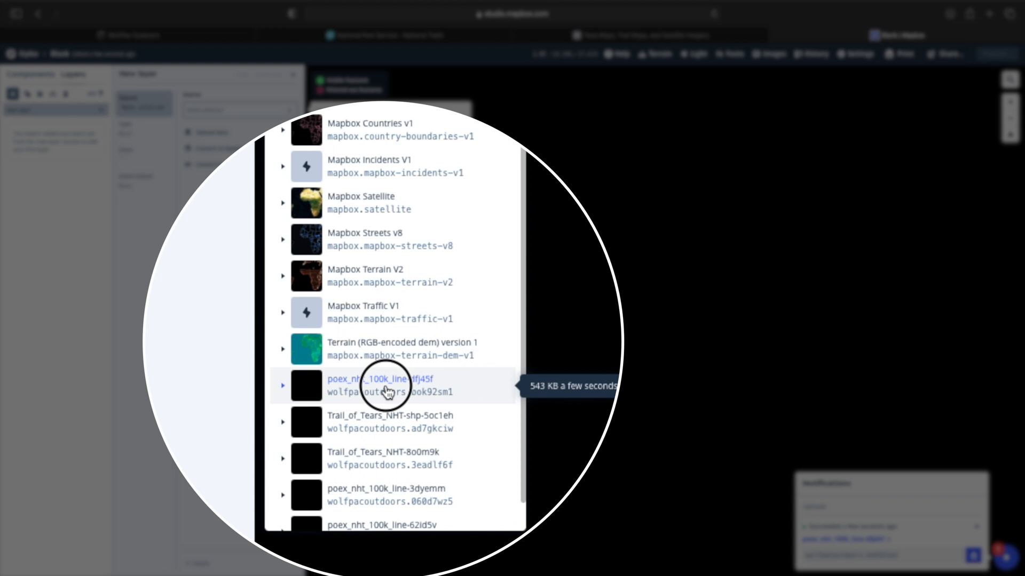
{"action": "left_click", "coordinate": [283, 385]}
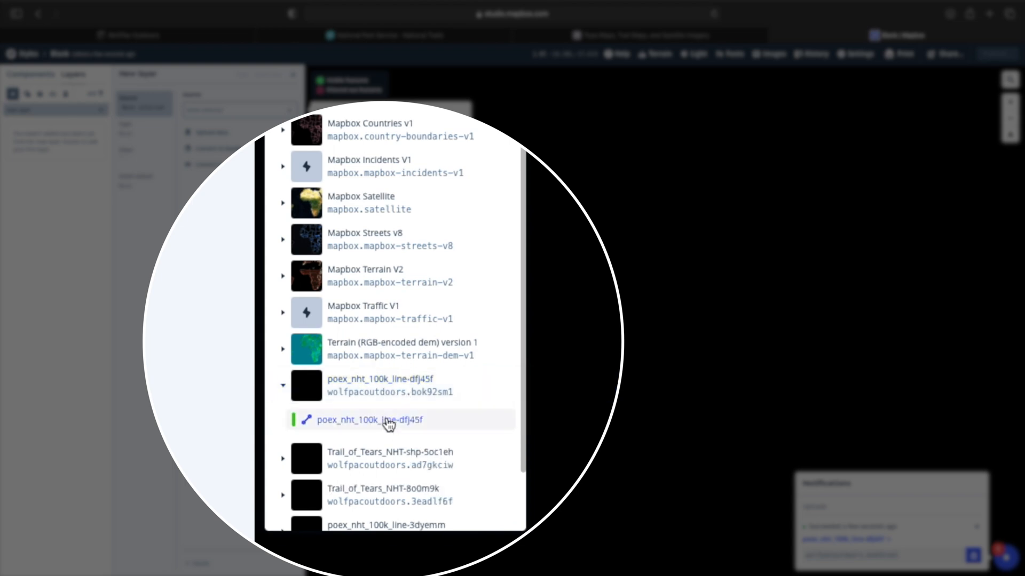
{"action": "left_click", "coordinate": [369, 419]}
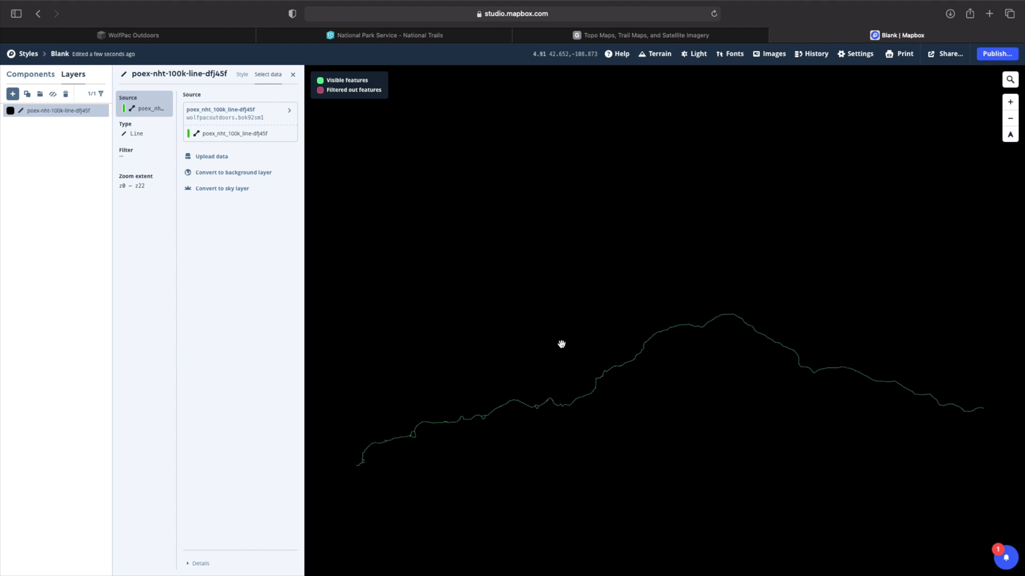
{"action": "left_click_drag", "start_coordinate": [561, 344], "coordinate": [754, 404]}
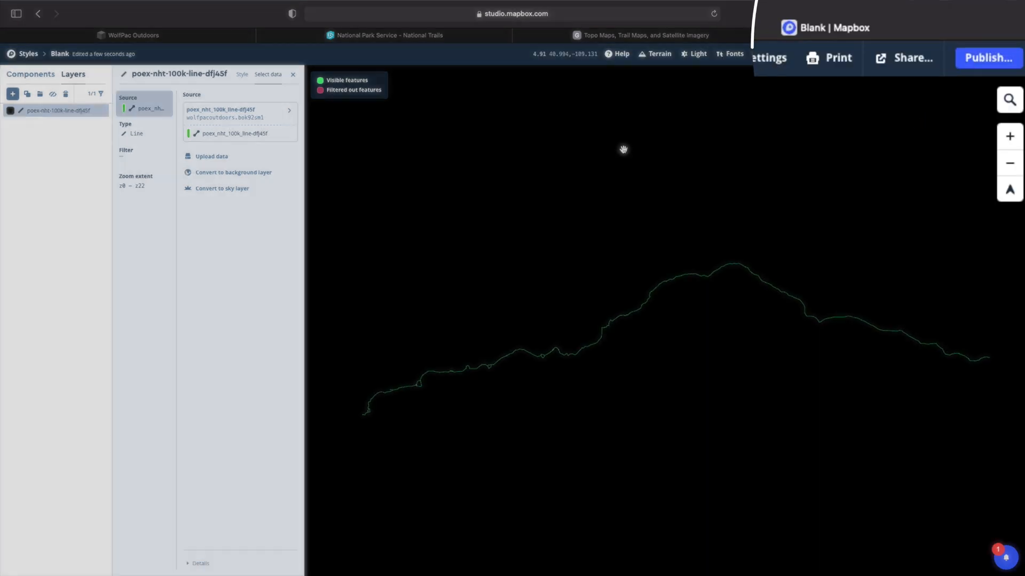
Step: Publish the style as a new copy and open Blank-copy in the editor
{"action": "left_click", "coordinate": [987, 58]}
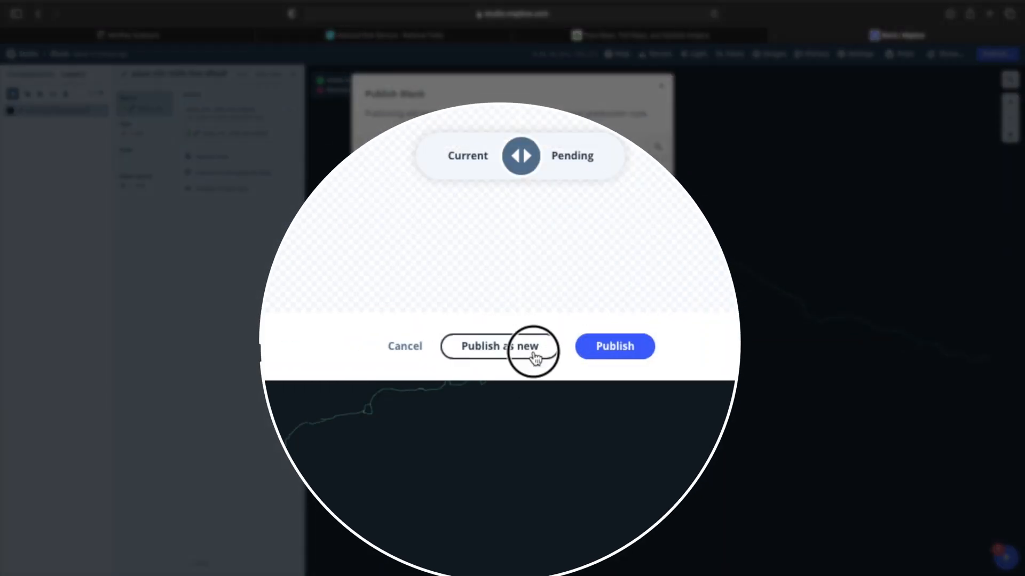
{"action": "left_click", "coordinate": [499, 345]}
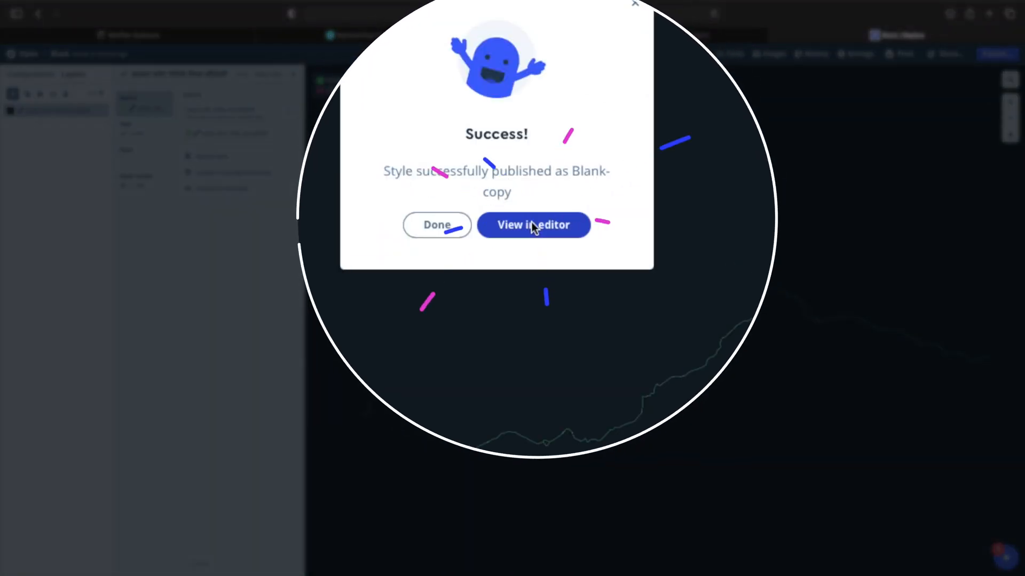
{"action": "left_click", "coordinate": [533, 224]}
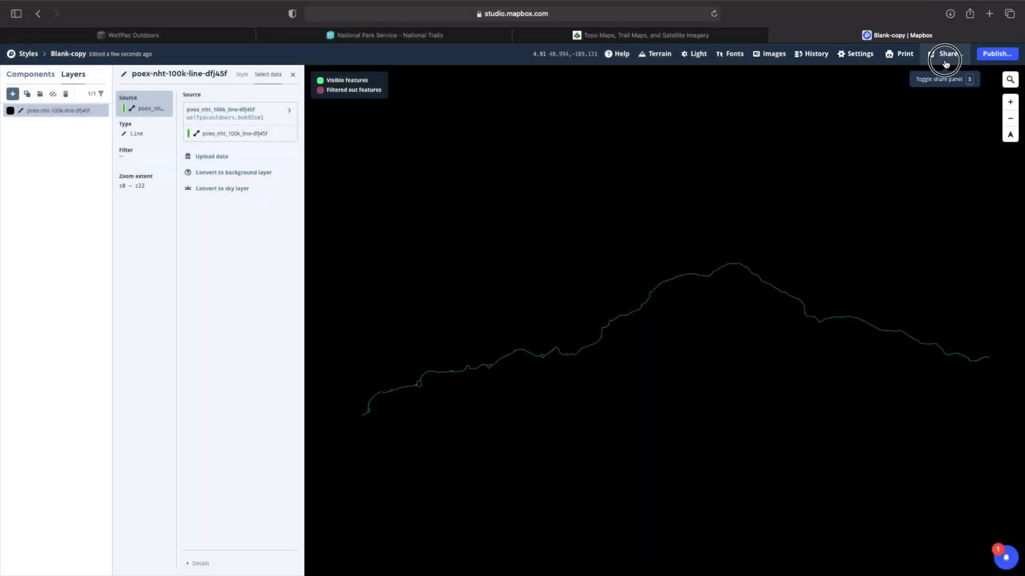
Step: Copy the Blank-copy style's CARTO integration URL from the Share panel's Third party options
{"action": "left_click", "coordinate": [946, 53]}
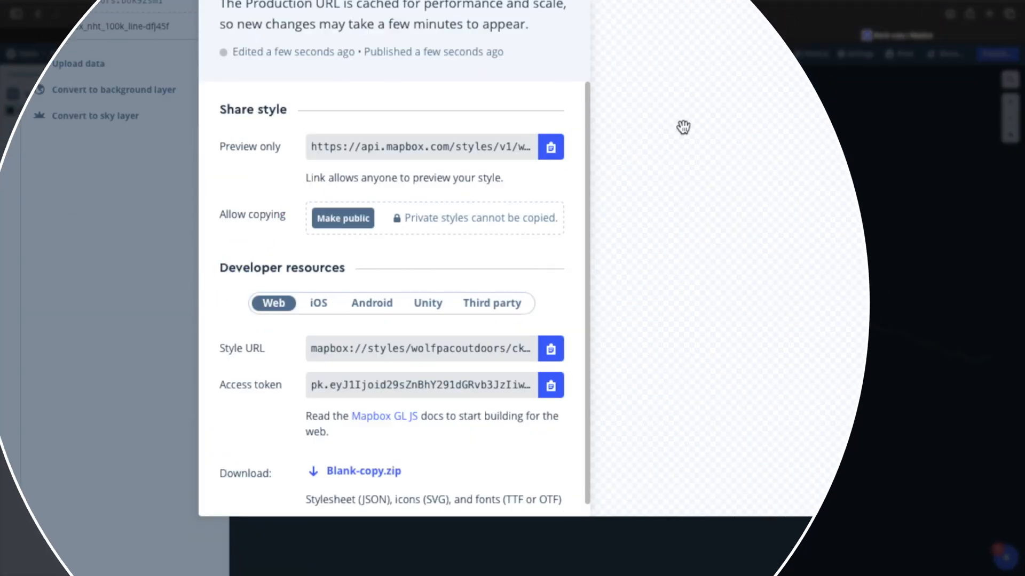
{"action": "mouse_move", "coordinate": [369, 295]}
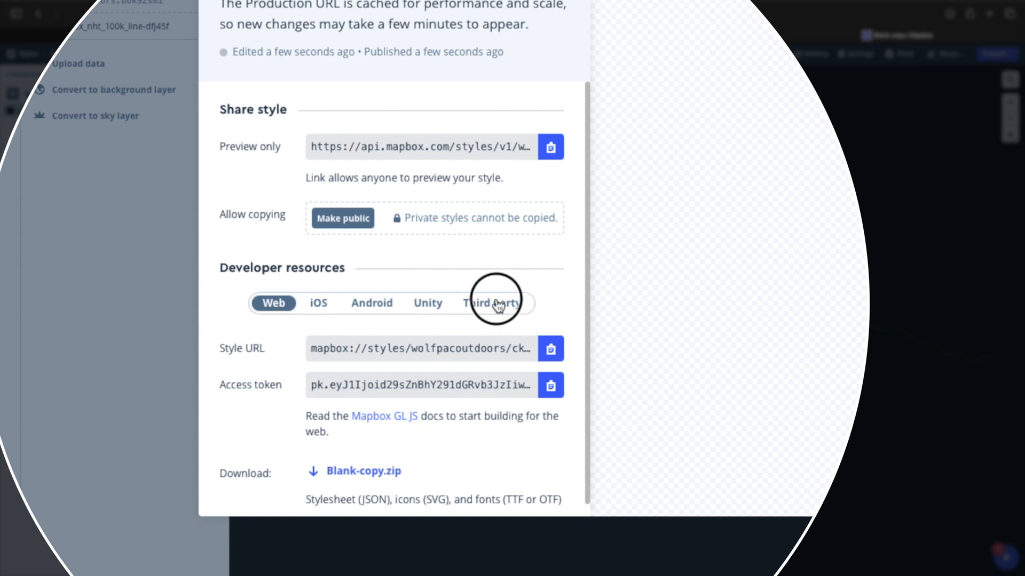
{"action": "left_click", "coordinate": [491, 303]}
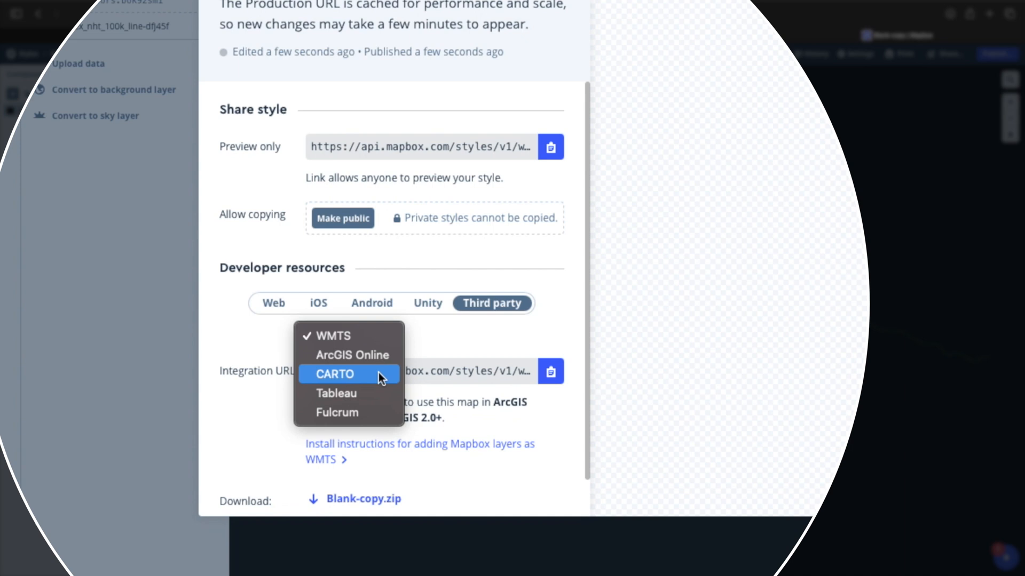
{"action": "left_click", "coordinate": [334, 373]}
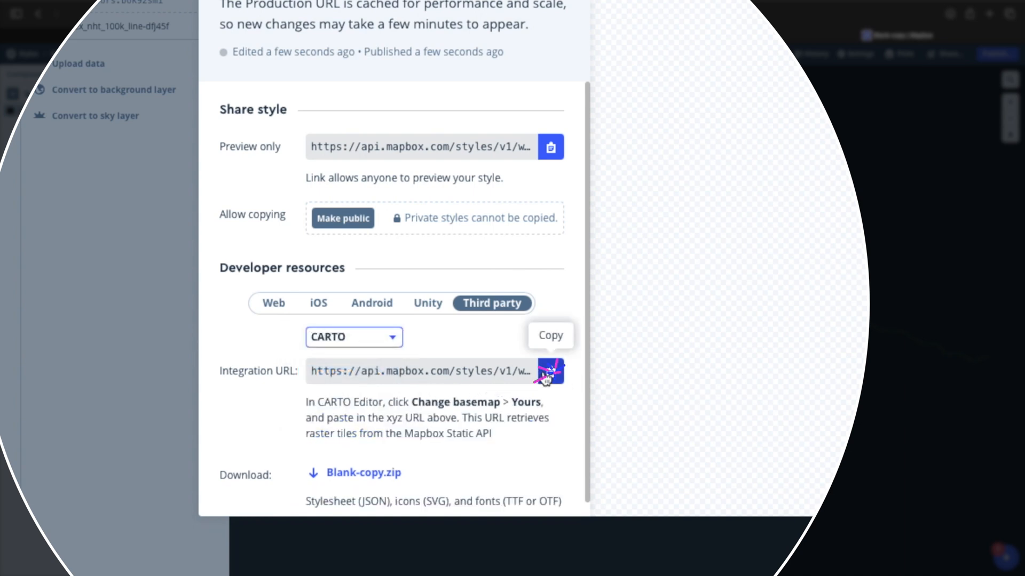
{"action": "left_click", "coordinate": [551, 372]}
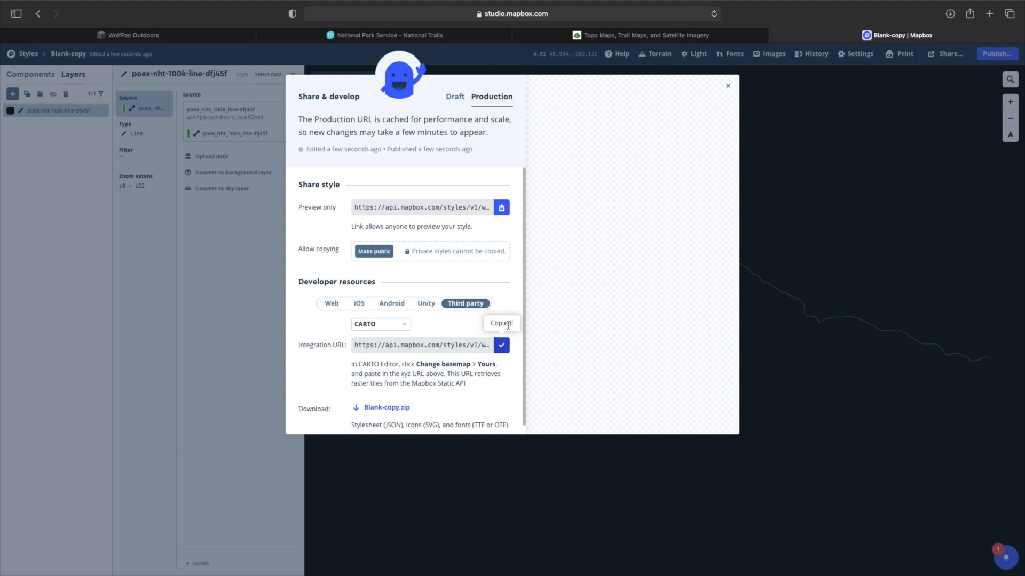
{"action": "left_click", "coordinate": [727, 86]}
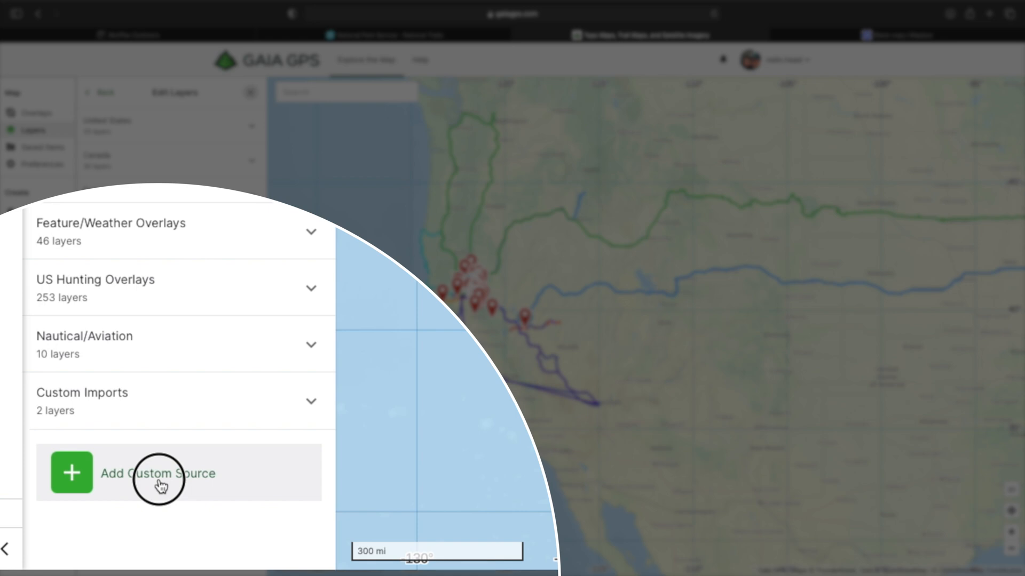
Step: Add a custom map source and paste the Mapbox style URL as its tile URL
{"action": "left_click", "coordinate": [157, 474]}
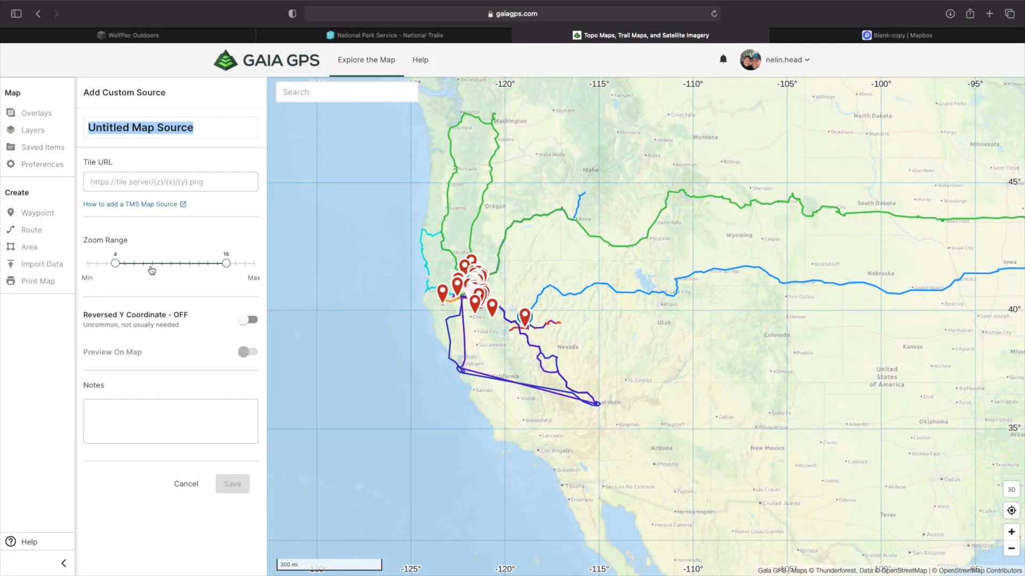
{"action": "left_click", "coordinate": [170, 181]}
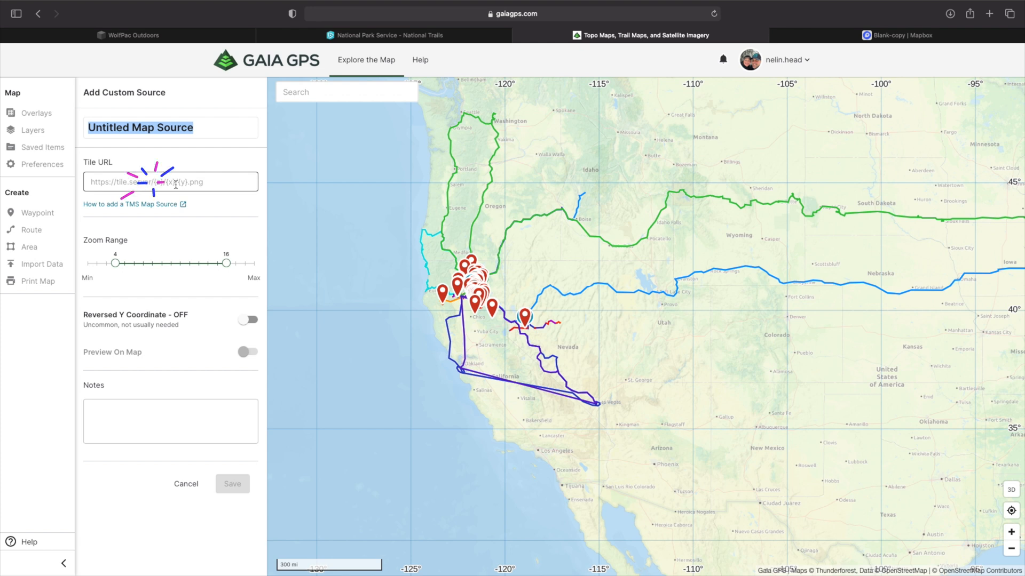
{"action": "right_click", "coordinate": [169, 182]}
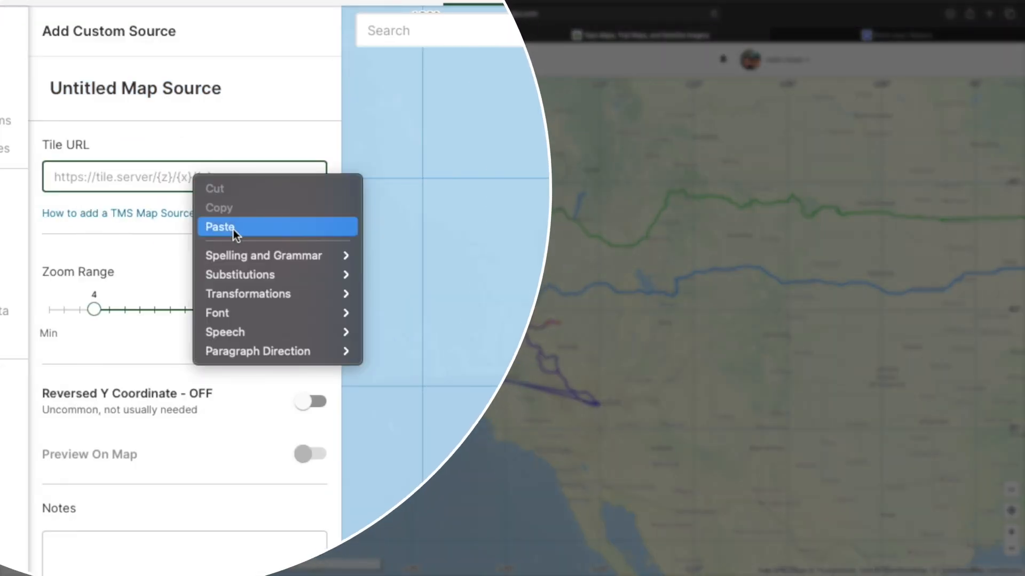
{"action": "left_click", "coordinate": [219, 227]}
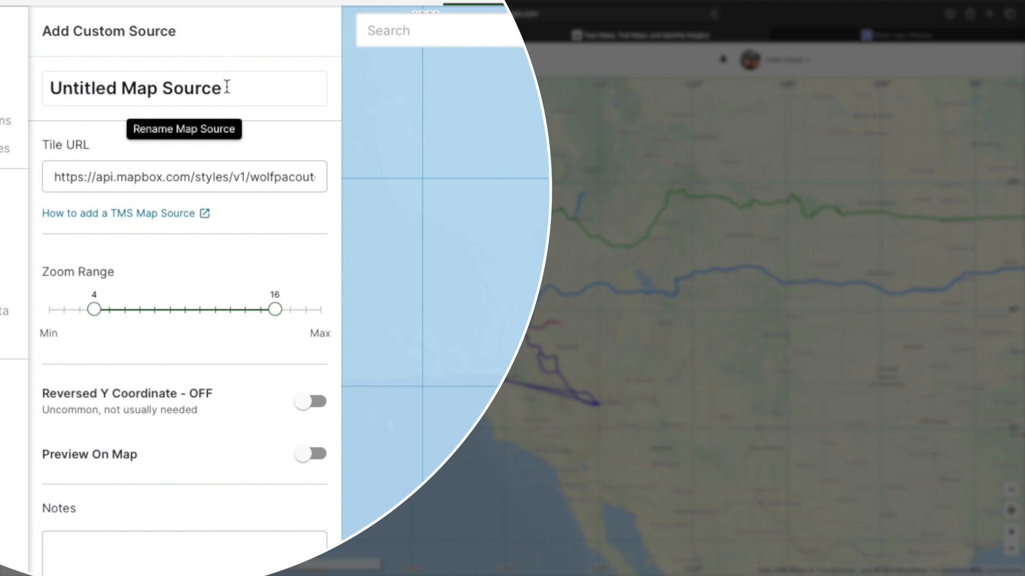
Step: Name the custom source 'Pony Express Trail'
{"action": "type", "text": "P"}
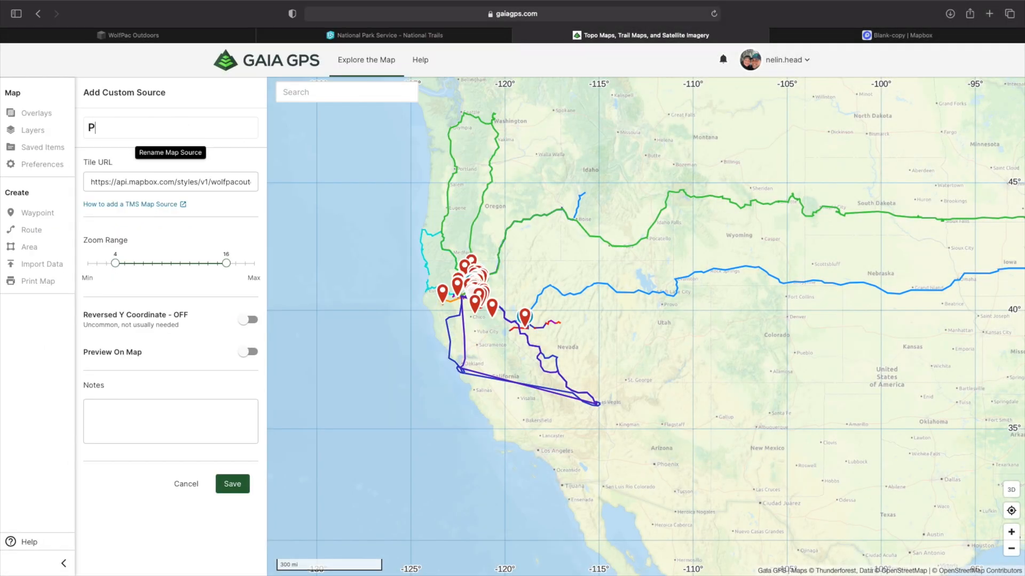
{"action": "type", "text": "ony Express Tr"}
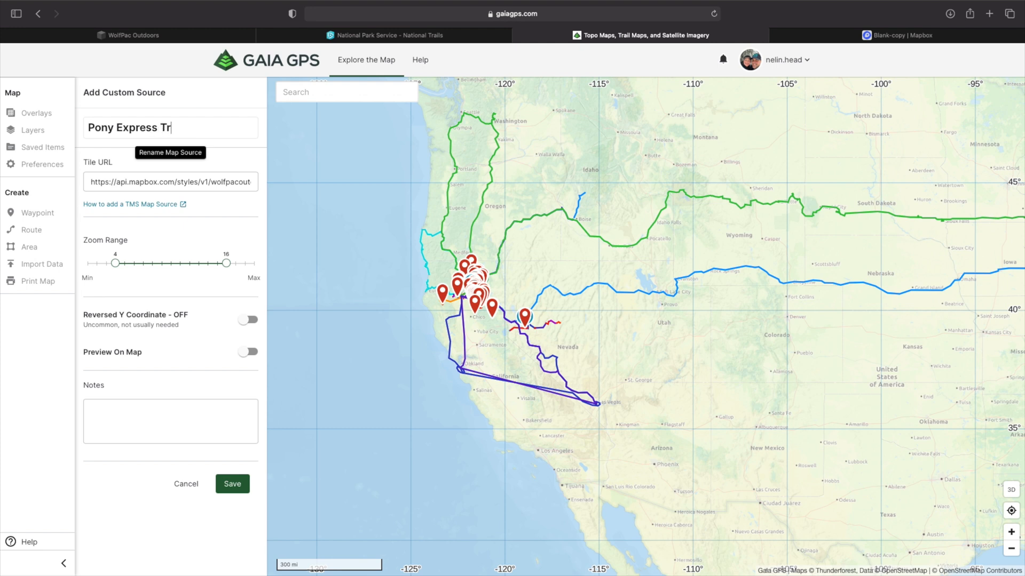
{"action": "type", "text": "ail"}
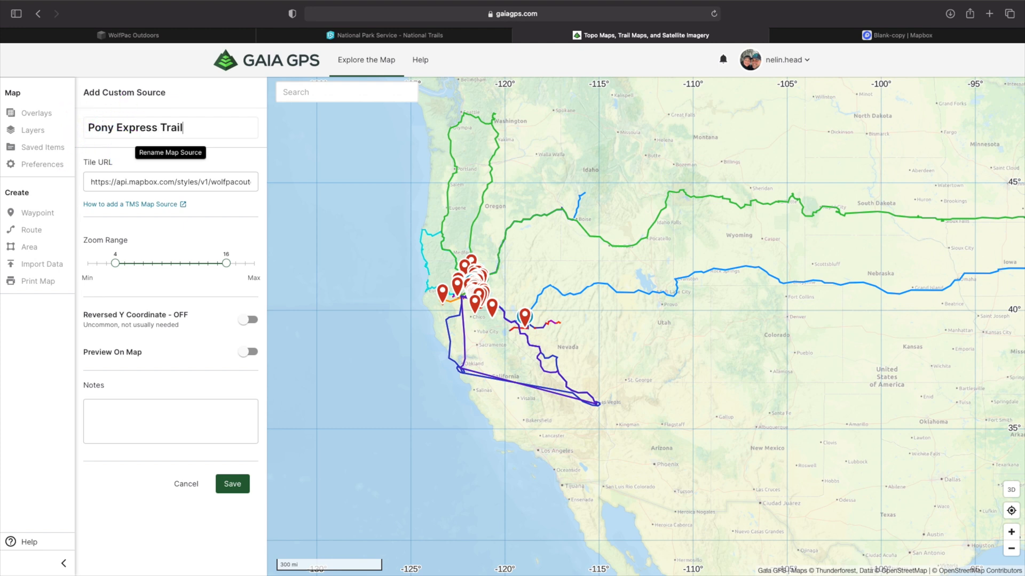
{"action": "mouse_move", "coordinate": [149, 274]}
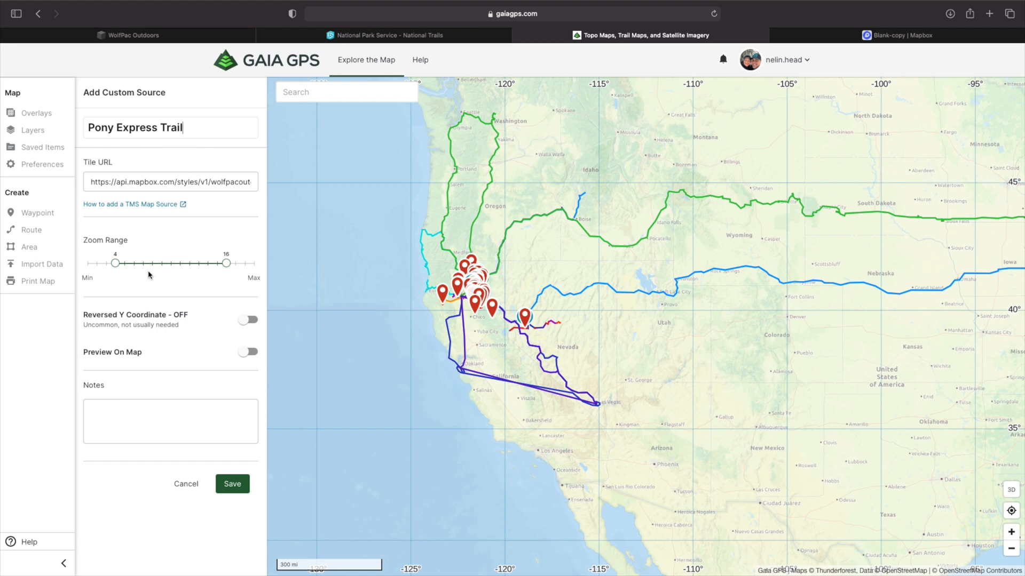
Step: Add the note '©WolfPac Outdoors 2021' to the Pony Express Trail source
{"action": "left_click", "coordinate": [169, 421]}
{"action": "type", "text": "©"}
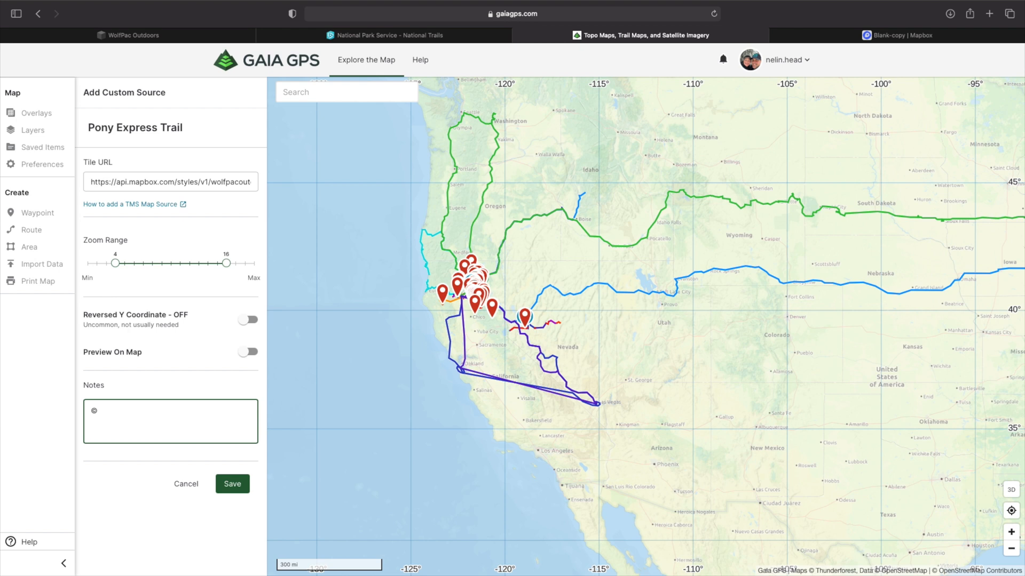
{"action": "type", "text": "WolfPac O"}
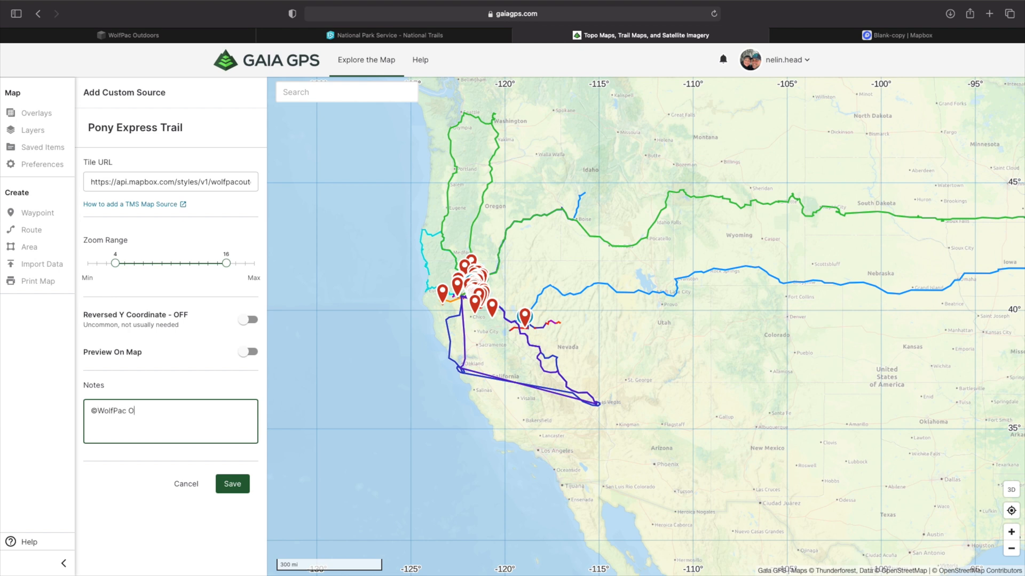
{"action": "type", "text": "utdoors 2021"}
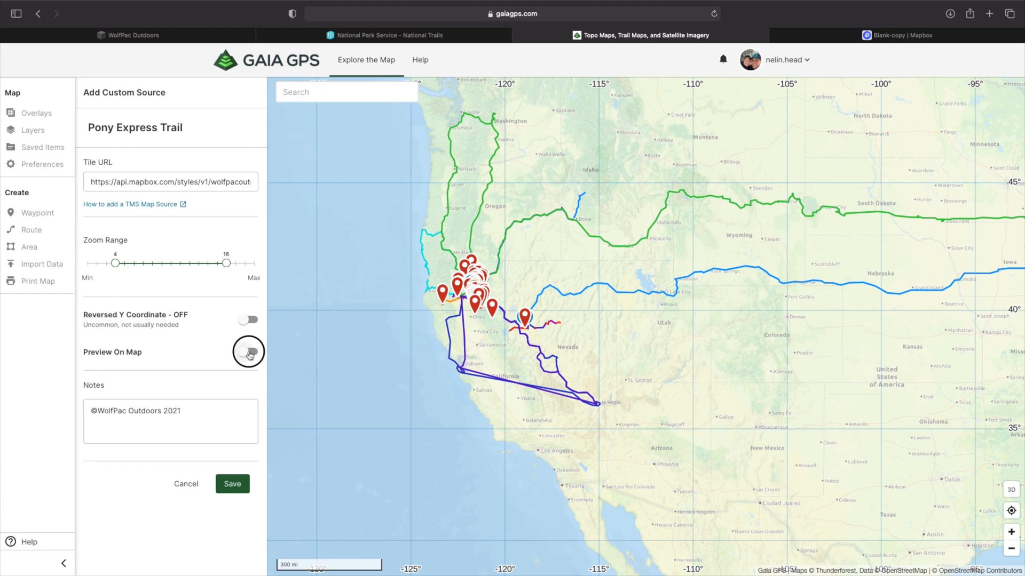
Step: Enable Preview On Map and save the Pony Express Trail source
{"action": "left_click", "coordinate": [248, 353]}
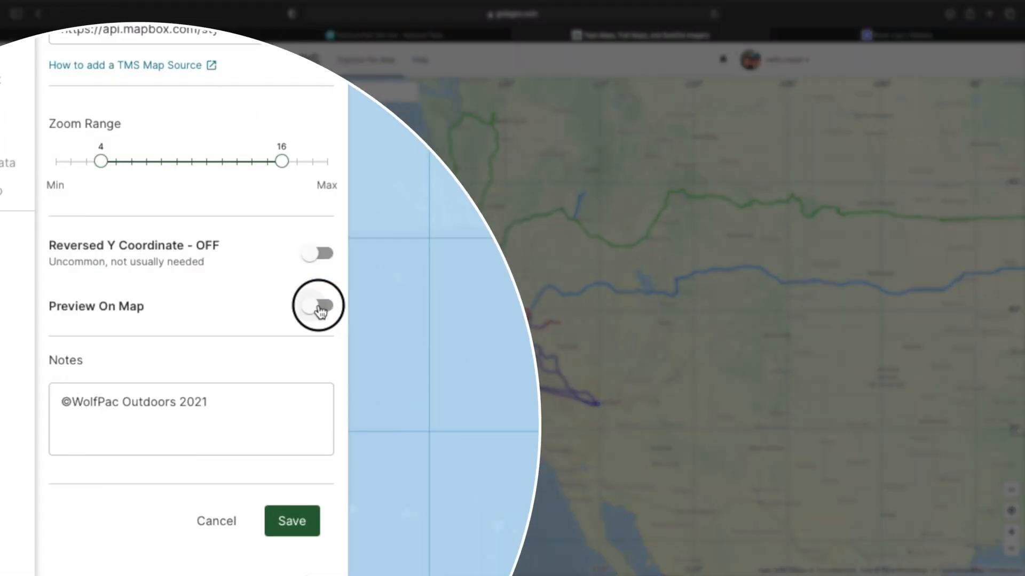
{"action": "left_click", "coordinate": [319, 307]}
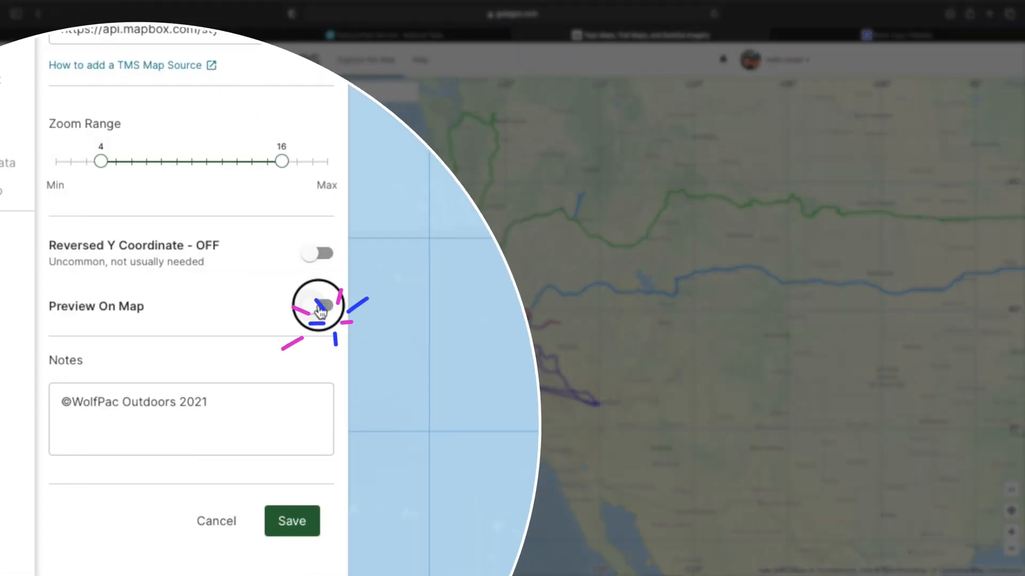
{"action": "left_click", "coordinate": [318, 306]}
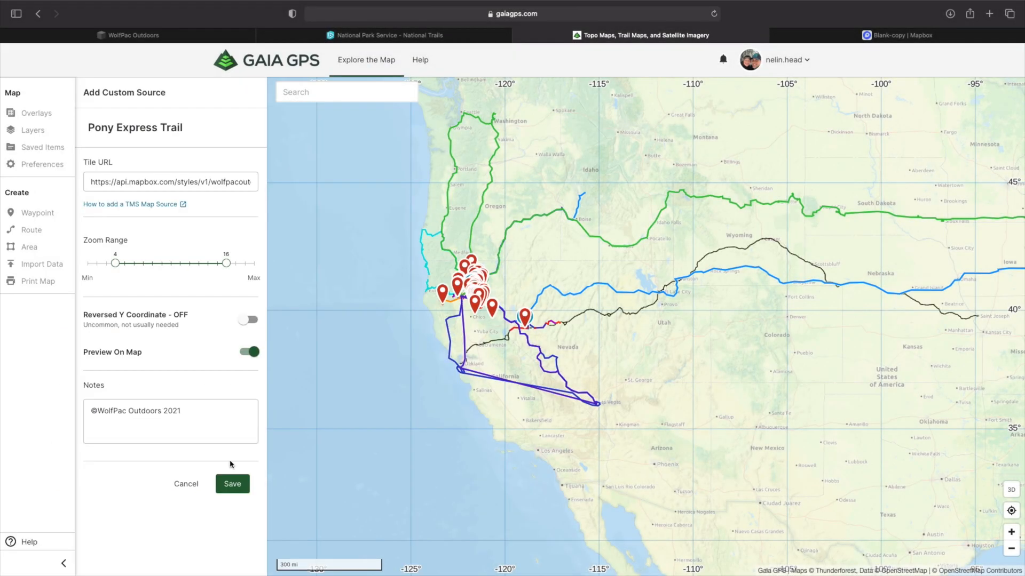
{"action": "left_click", "coordinate": [232, 483]}
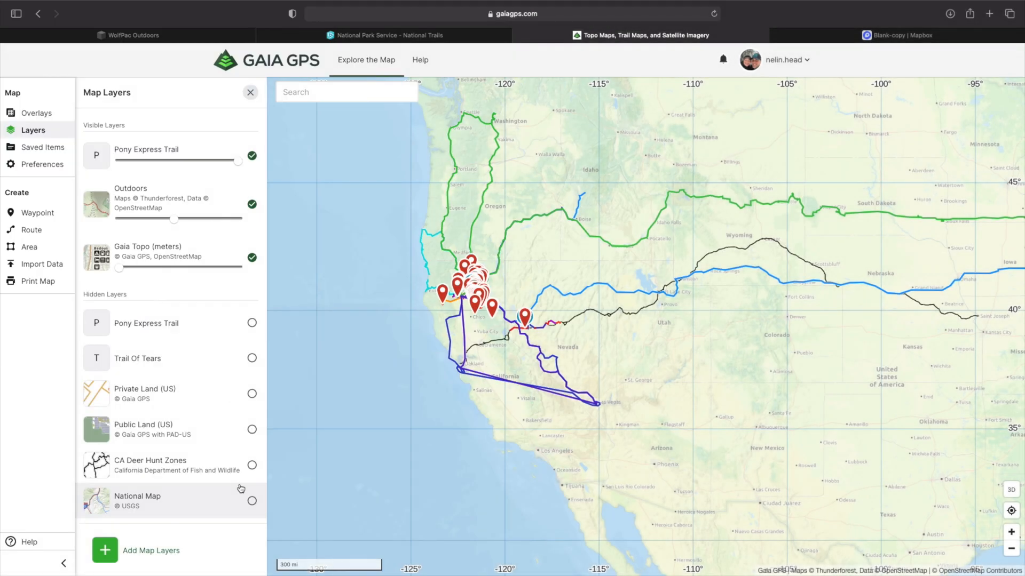
Step: Hide waypoints, waypoint labels, routes and tracks in the Overlays panel
{"action": "left_click", "coordinate": [37, 113]}
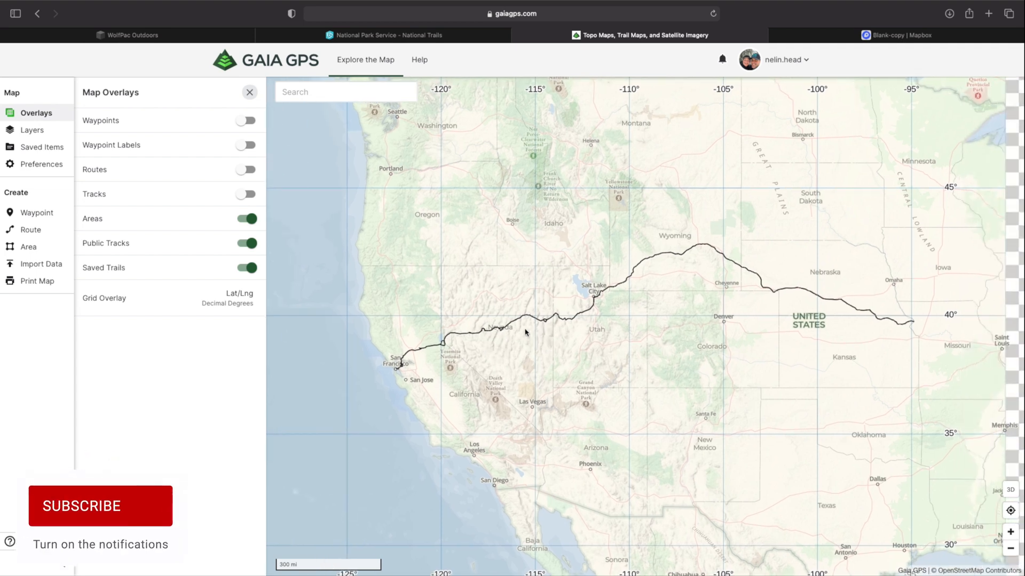
{"action": "left_click", "coordinate": [249, 92]}
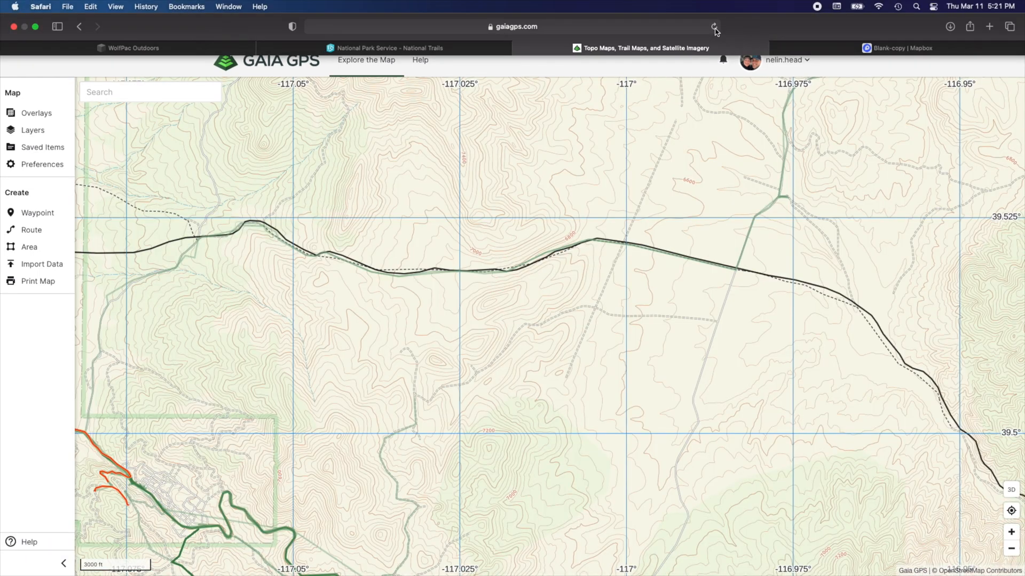
{"action": "mouse_move", "coordinate": [745, 130]}
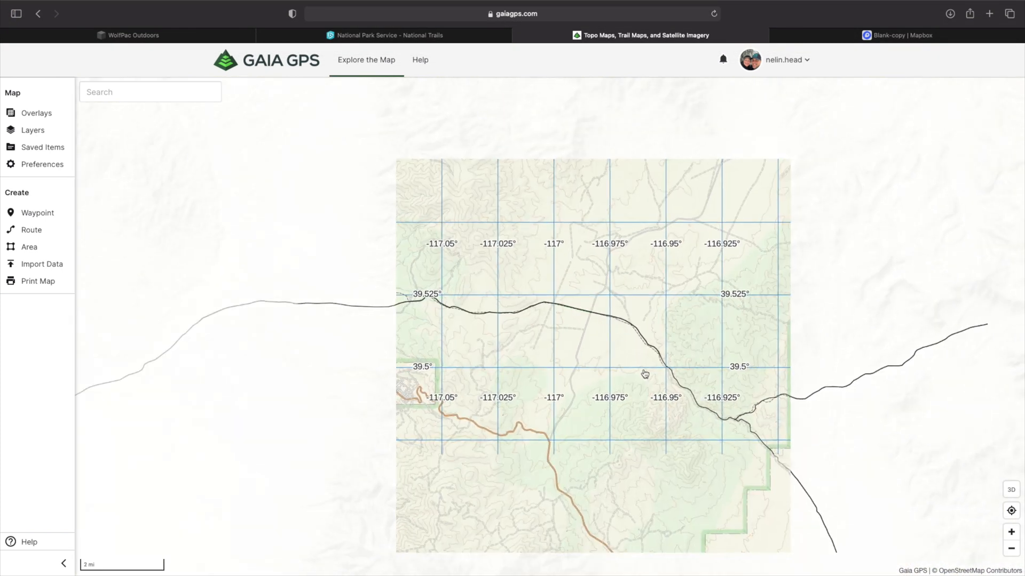
Step: Zoom and pan west along the Pony Express Trail, comparing it with the red and blue tracks
{"action": "left_click_drag", "start_coordinate": [645, 373], "coordinate": [613, 344]}
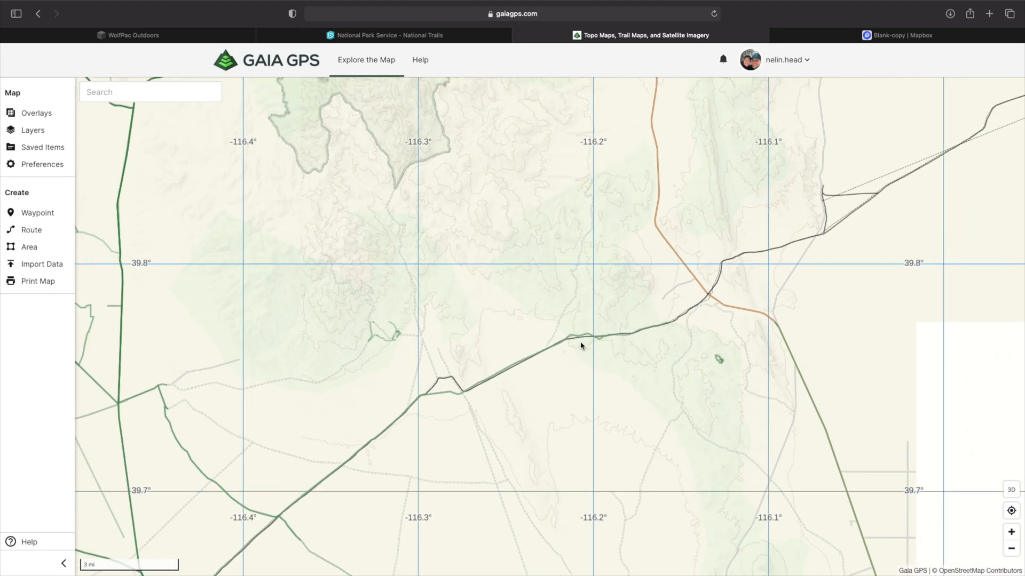
{"action": "scroll", "scroll_direction": "down", "scroll_amount": 3}
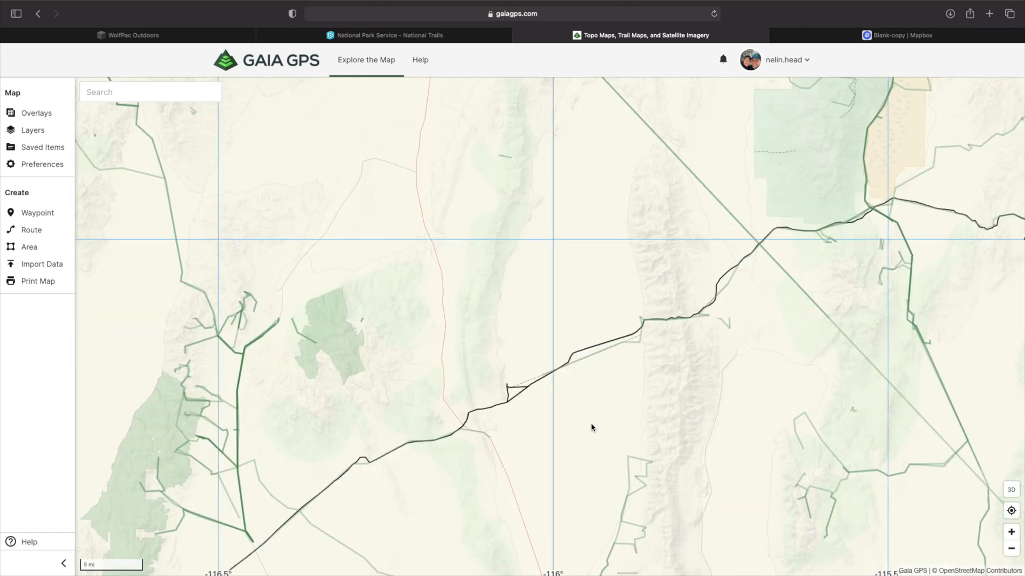
{"action": "scroll", "scroll_direction": "down", "scroll_amount": 3}
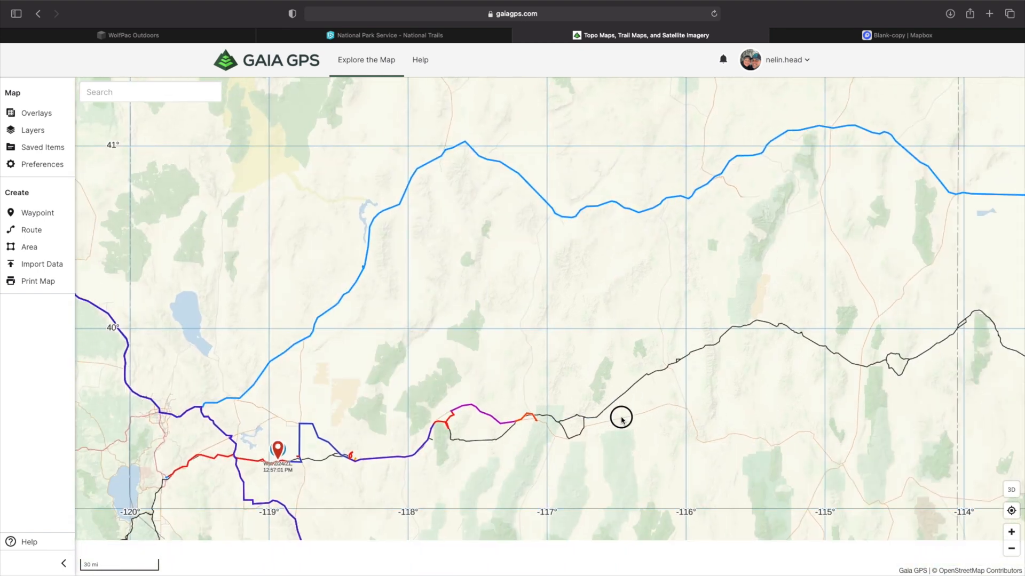
{"action": "left_click_drag", "start_coordinate": [621, 418], "coordinate": [554, 419]}
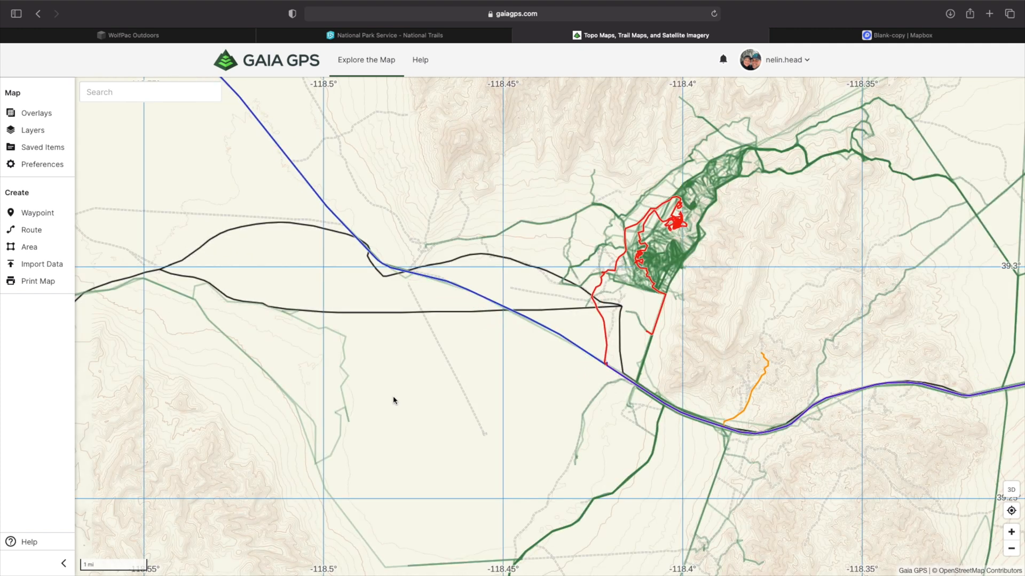
{"action": "left_click_drag", "start_coordinate": [394, 401], "coordinate": [385, 481]}
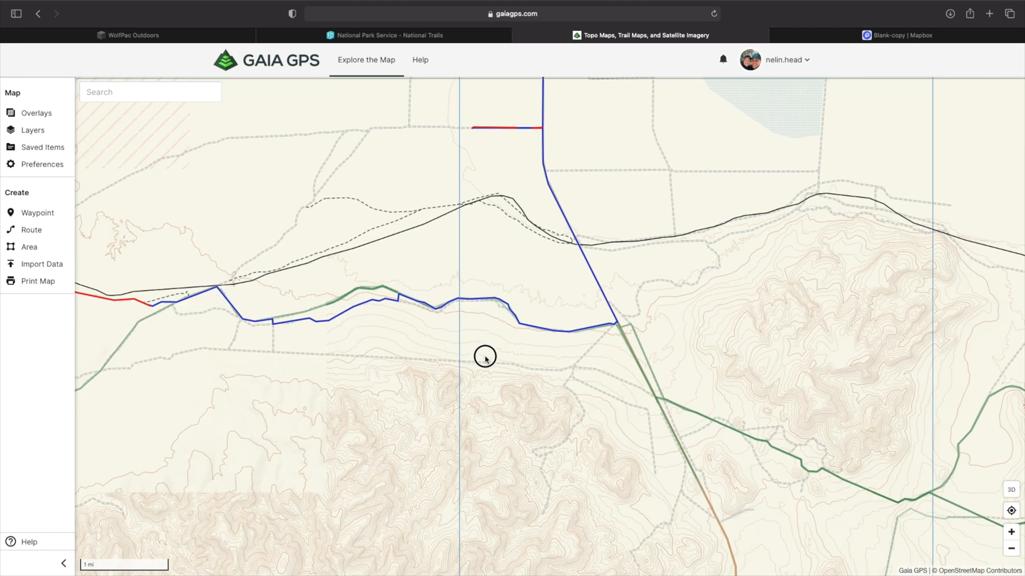
{"action": "left_click_drag", "start_coordinate": [485, 357], "coordinate": [586, 425]}
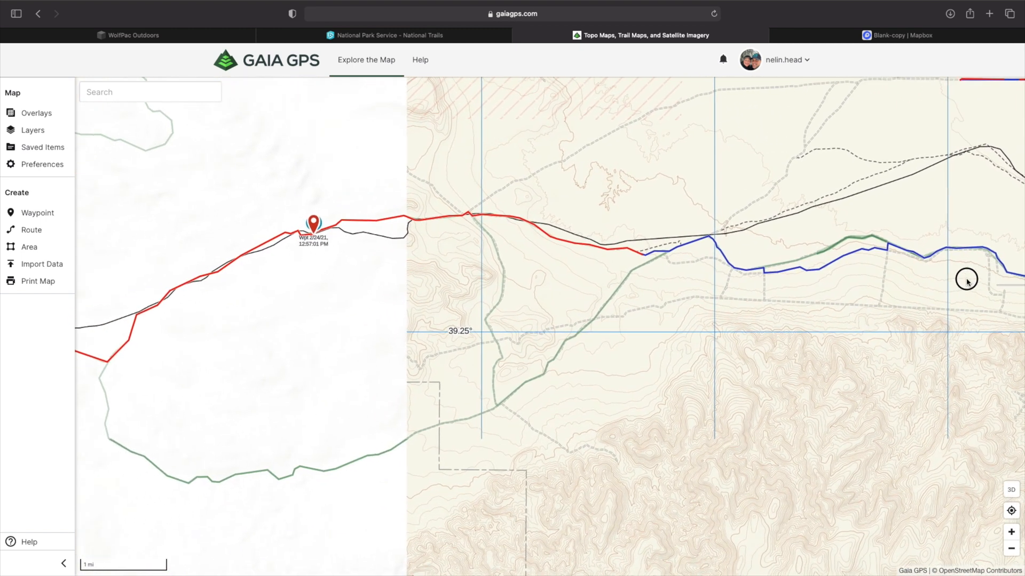
{"action": "left_click_drag", "start_coordinate": [966, 279], "coordinate": [512, 378]}
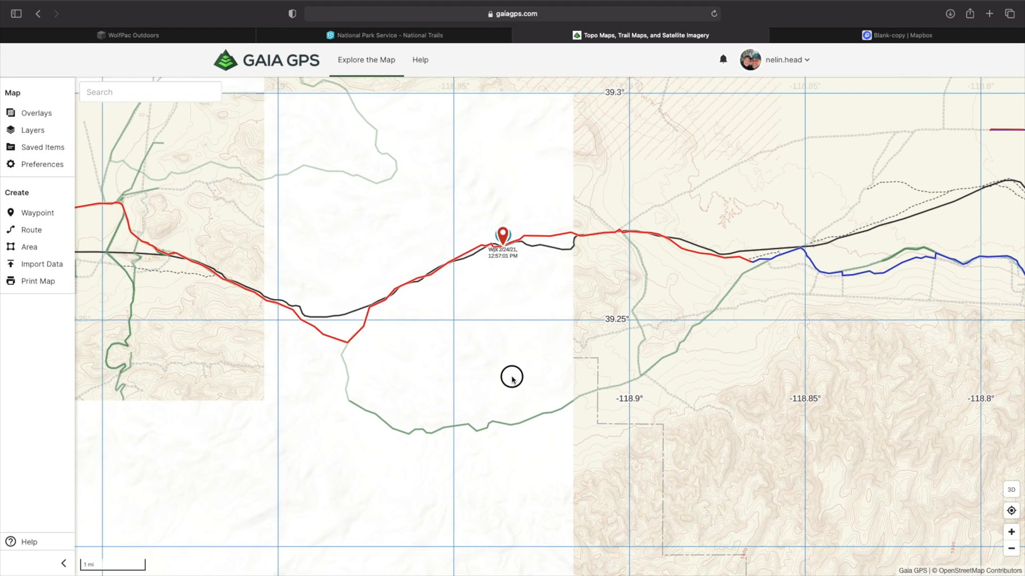
{"action": "left_click_drag", "start_coordinate": [512, 381], "coordinate": [758, 394]}
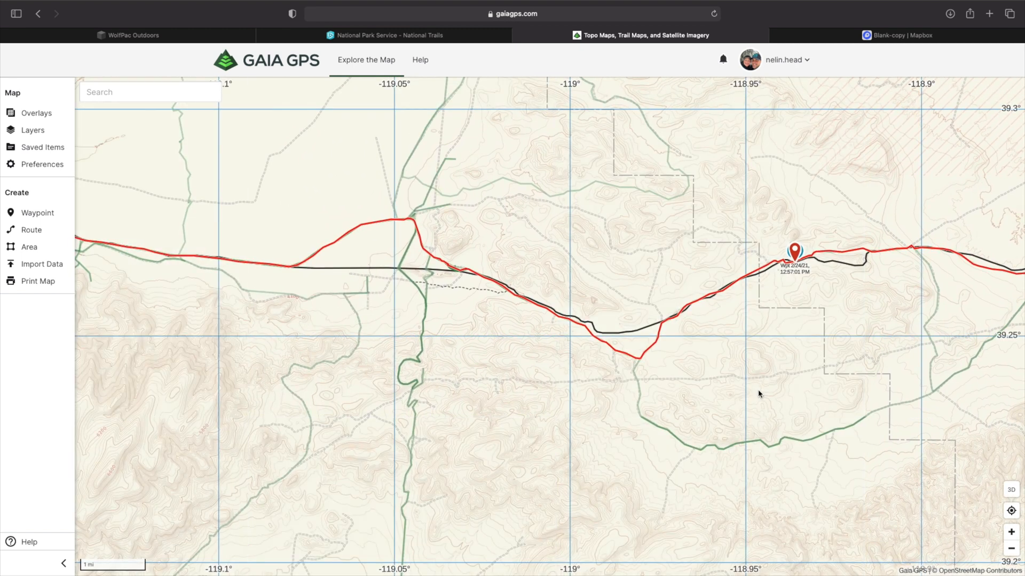